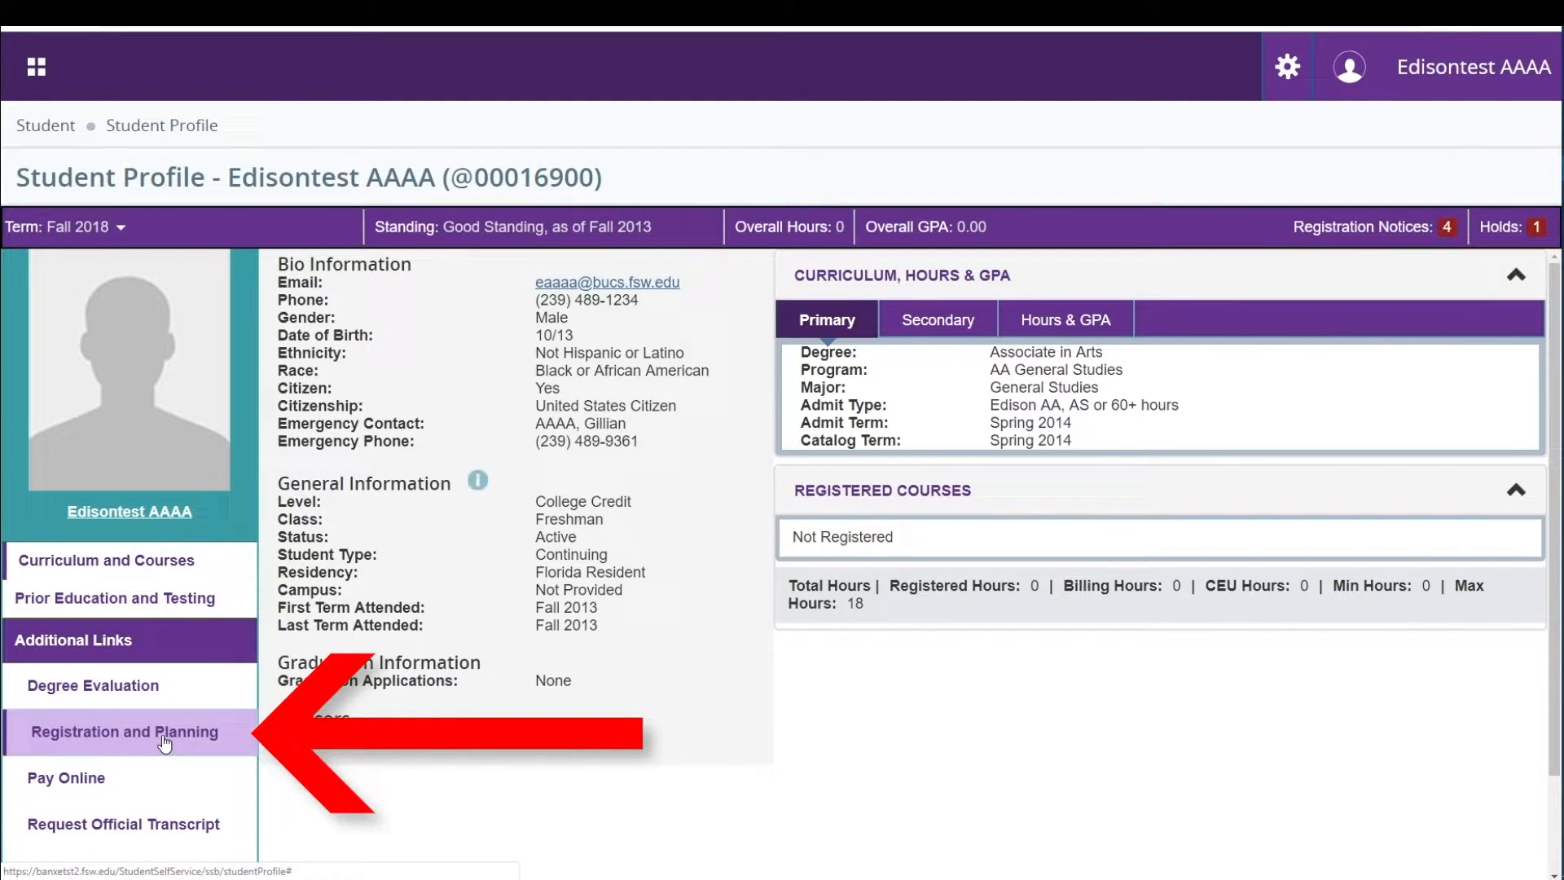
Go to Registration and Planning from the student profile sidebar.
{"action": "left_click", "coordinate": [126, 731]}
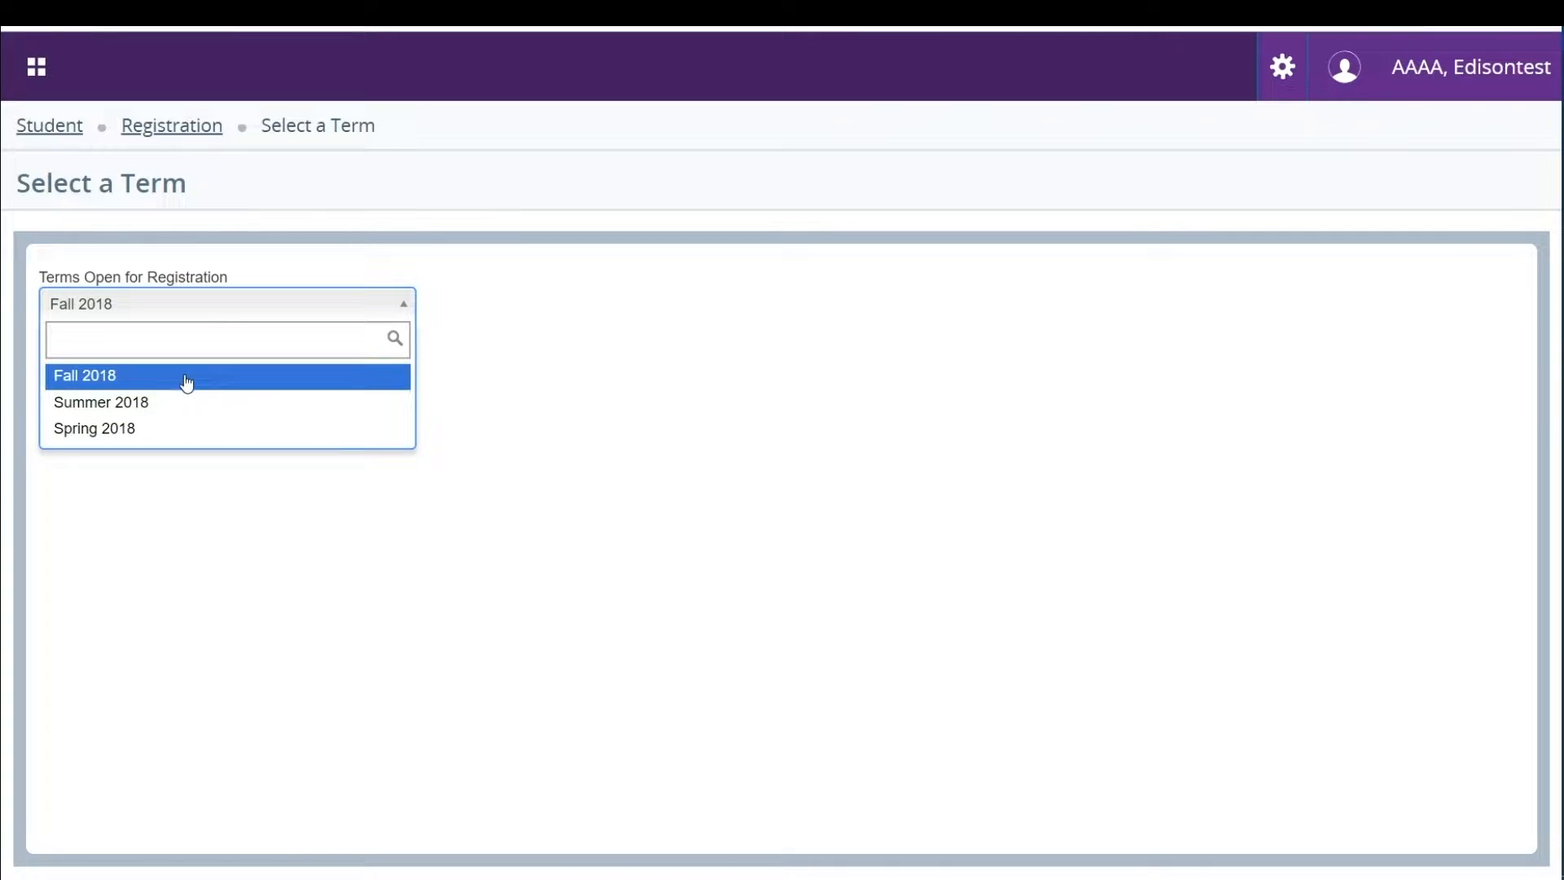
Choose Fall 2018 as the term and continue to Prepare for Registration.
{"action": "left_click", "coordinate": [85, 374]}
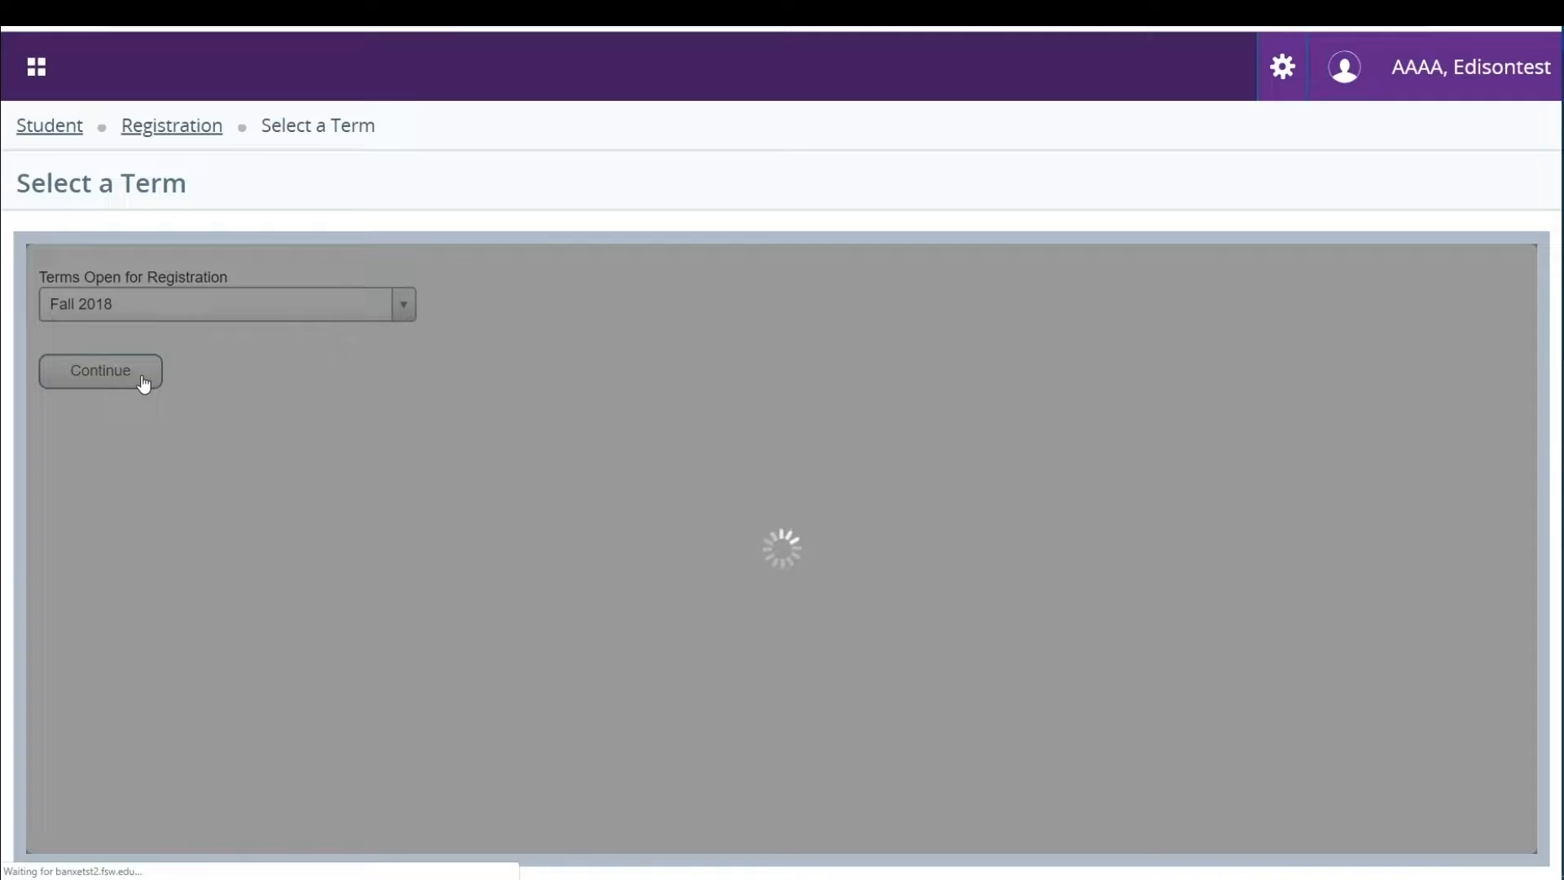
{"action": "left_click", "coordinate": [99, 370]}
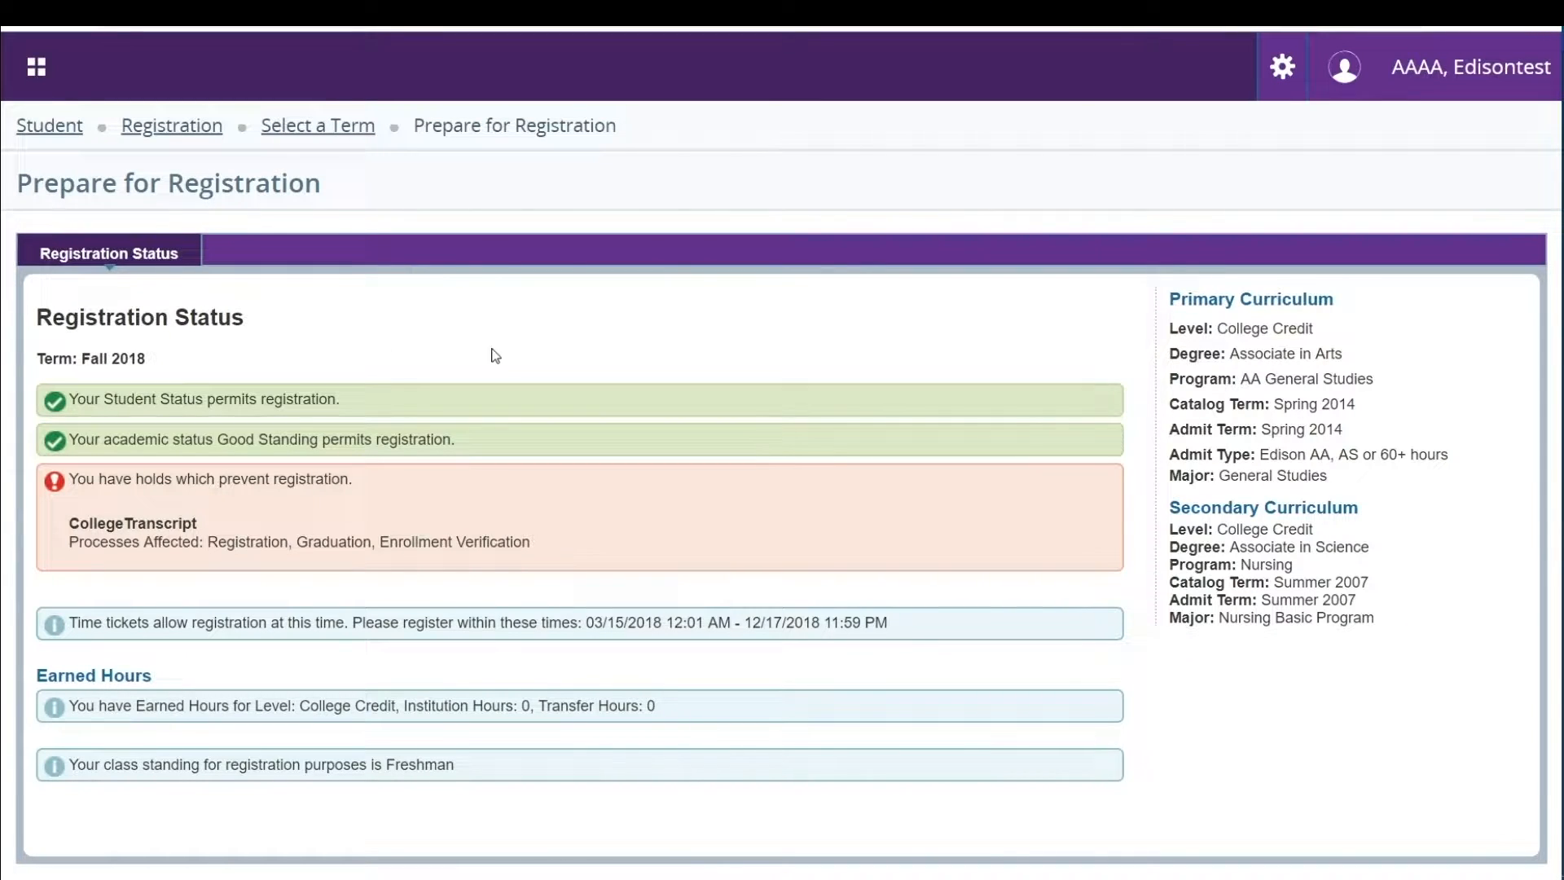
{"action": "mouse_move", "coordinate": [627, 359]}
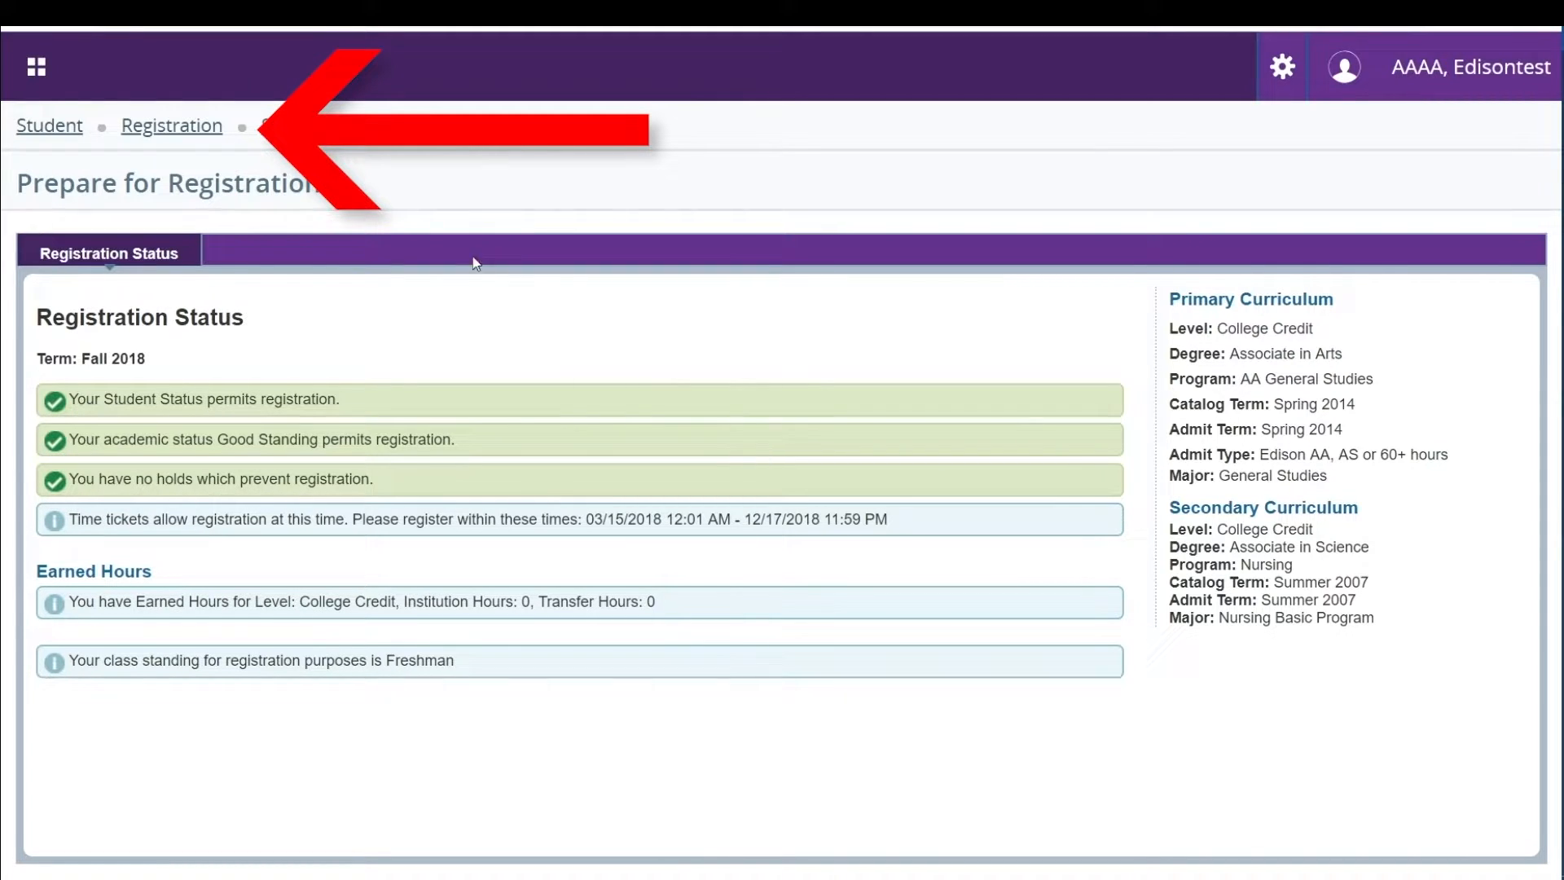
Return to Registration, start Browse Classes and choose Fall 2018 as the term.
{"action": "left_click", "coordinate": [171, 124]}
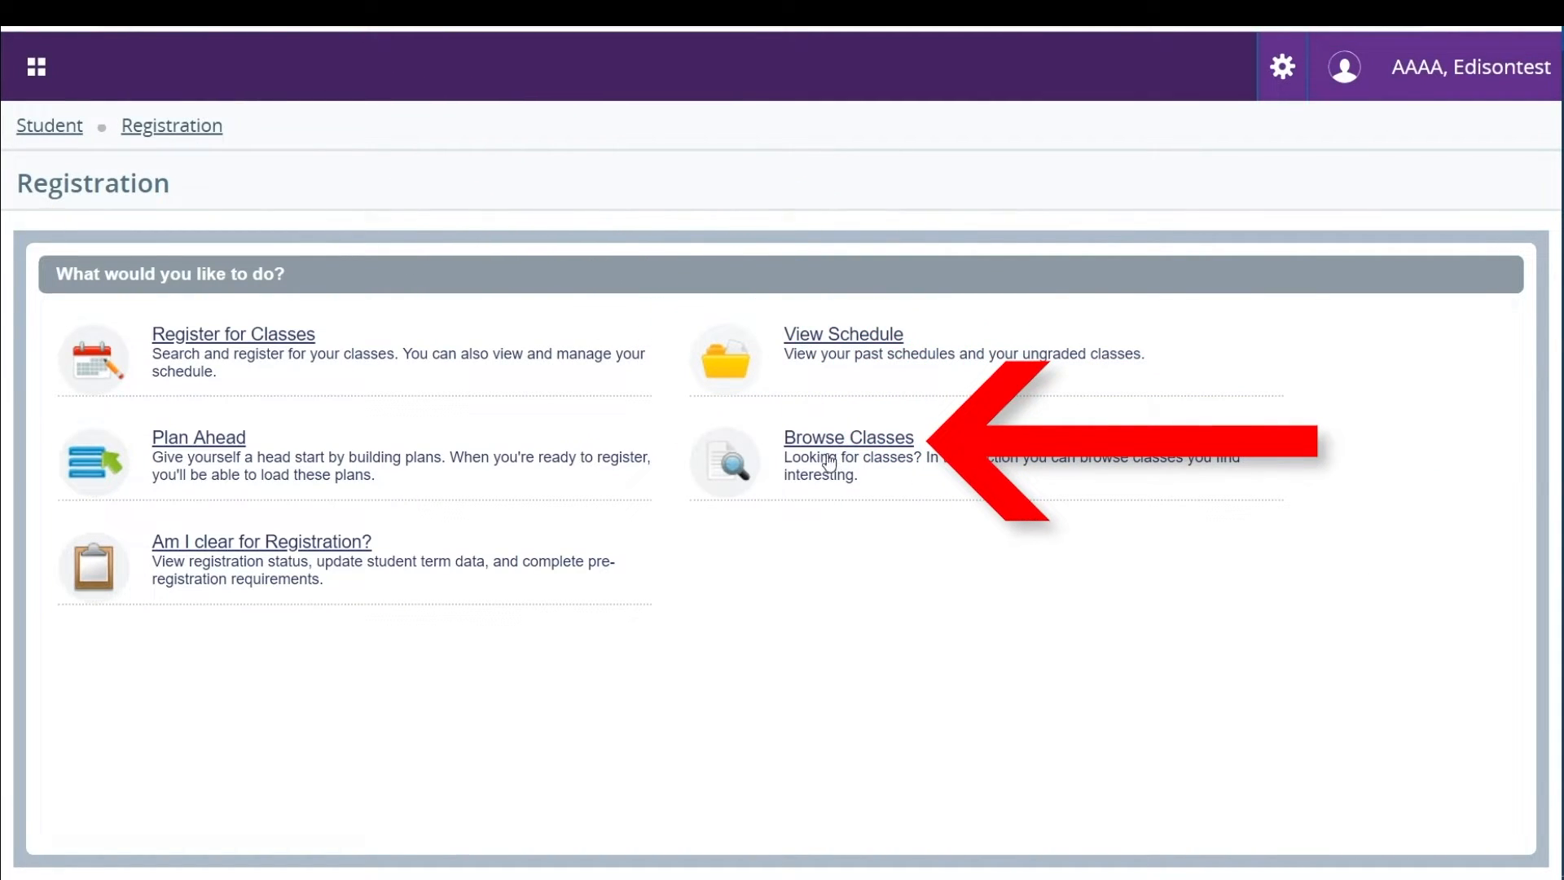
{"action": "left_click", "coordinate": [847, 437]}
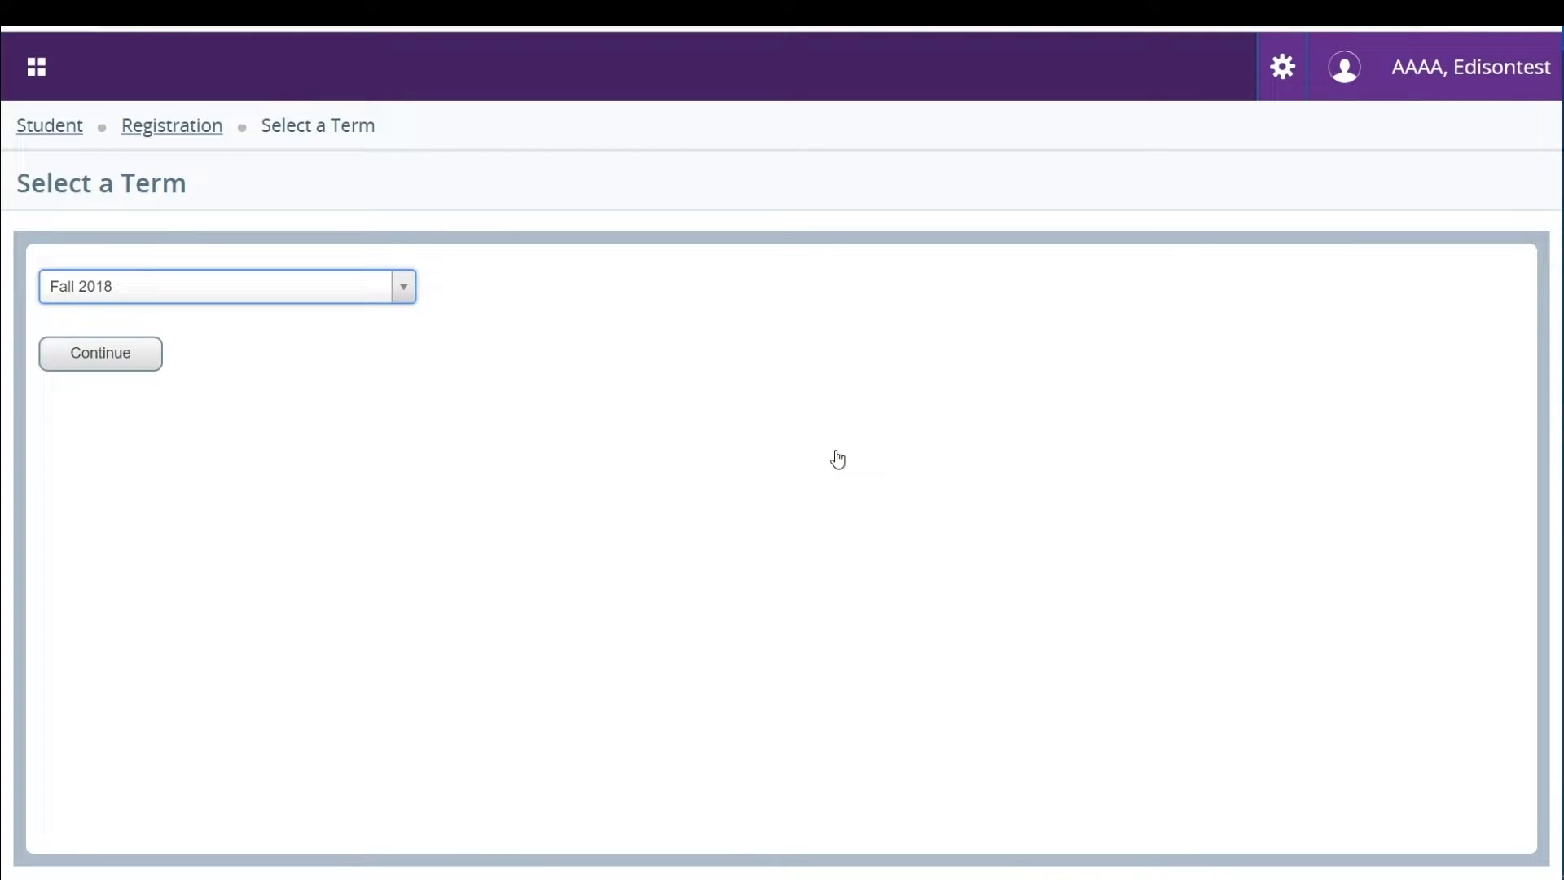
{"action": "left_click", "coordinate": [219, 286]}
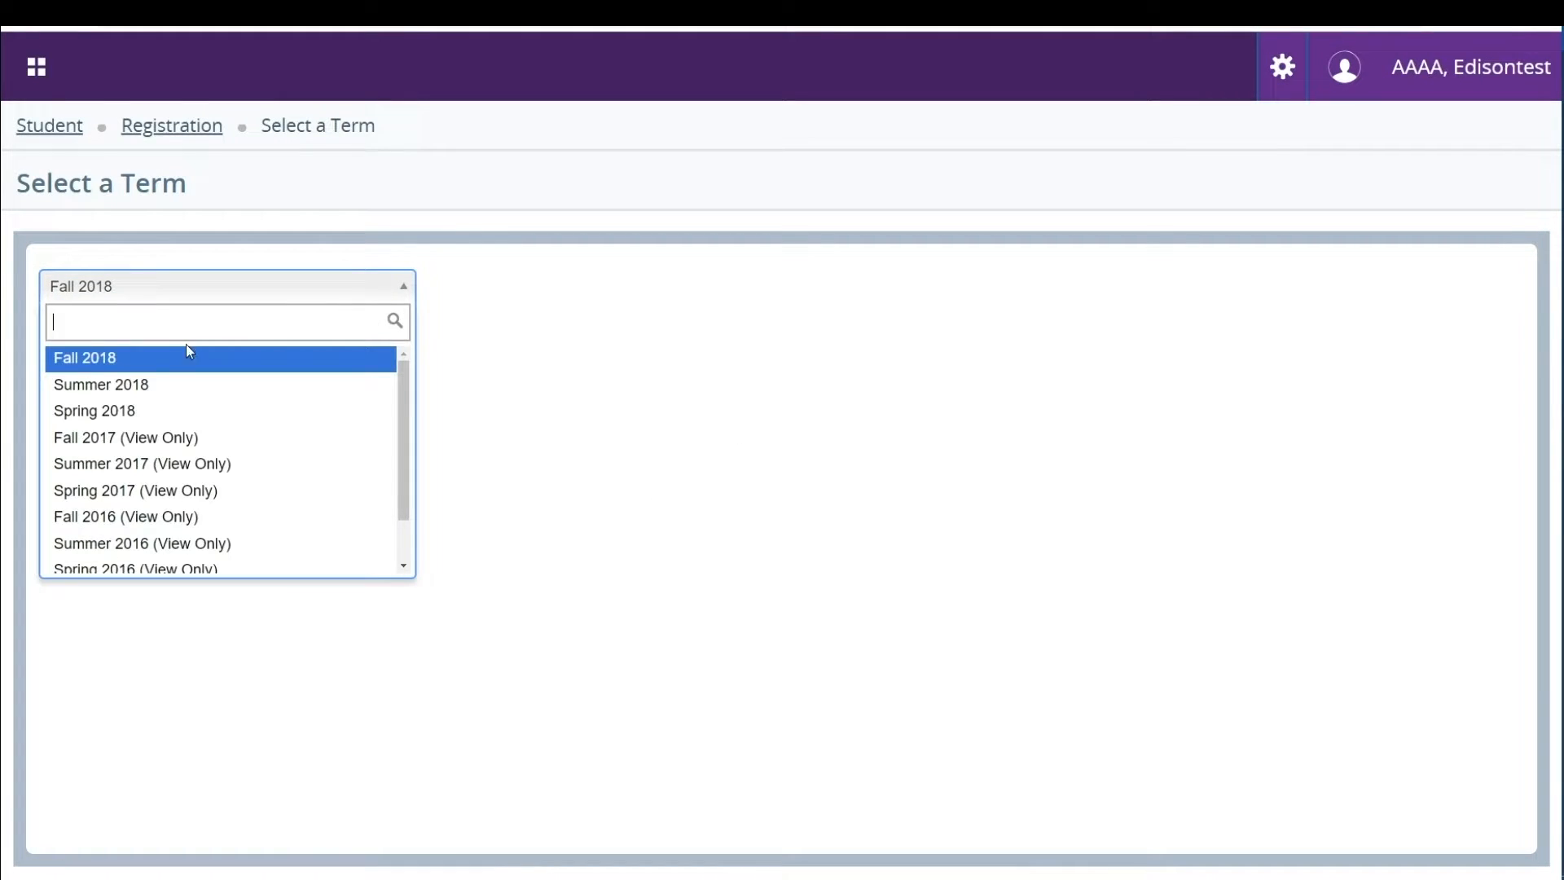
{"action": "left_click", "coordinate": [85, 356]}
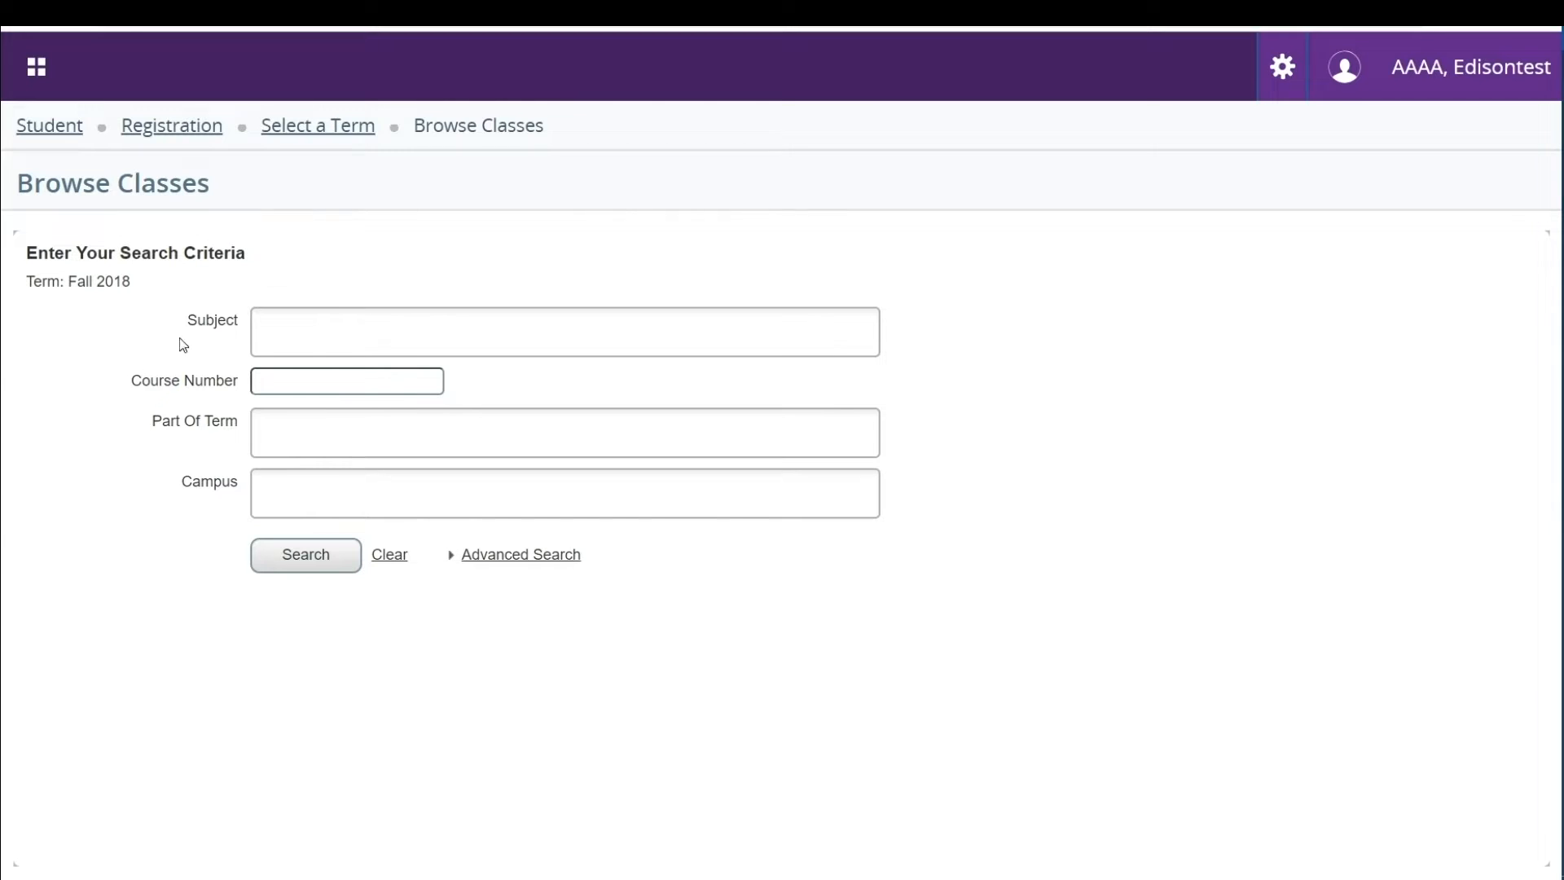
Add English Composition as a search subject by typing 'EN' in the Subject field.
{"action": "left_click", "coordinate": [564, 331]}
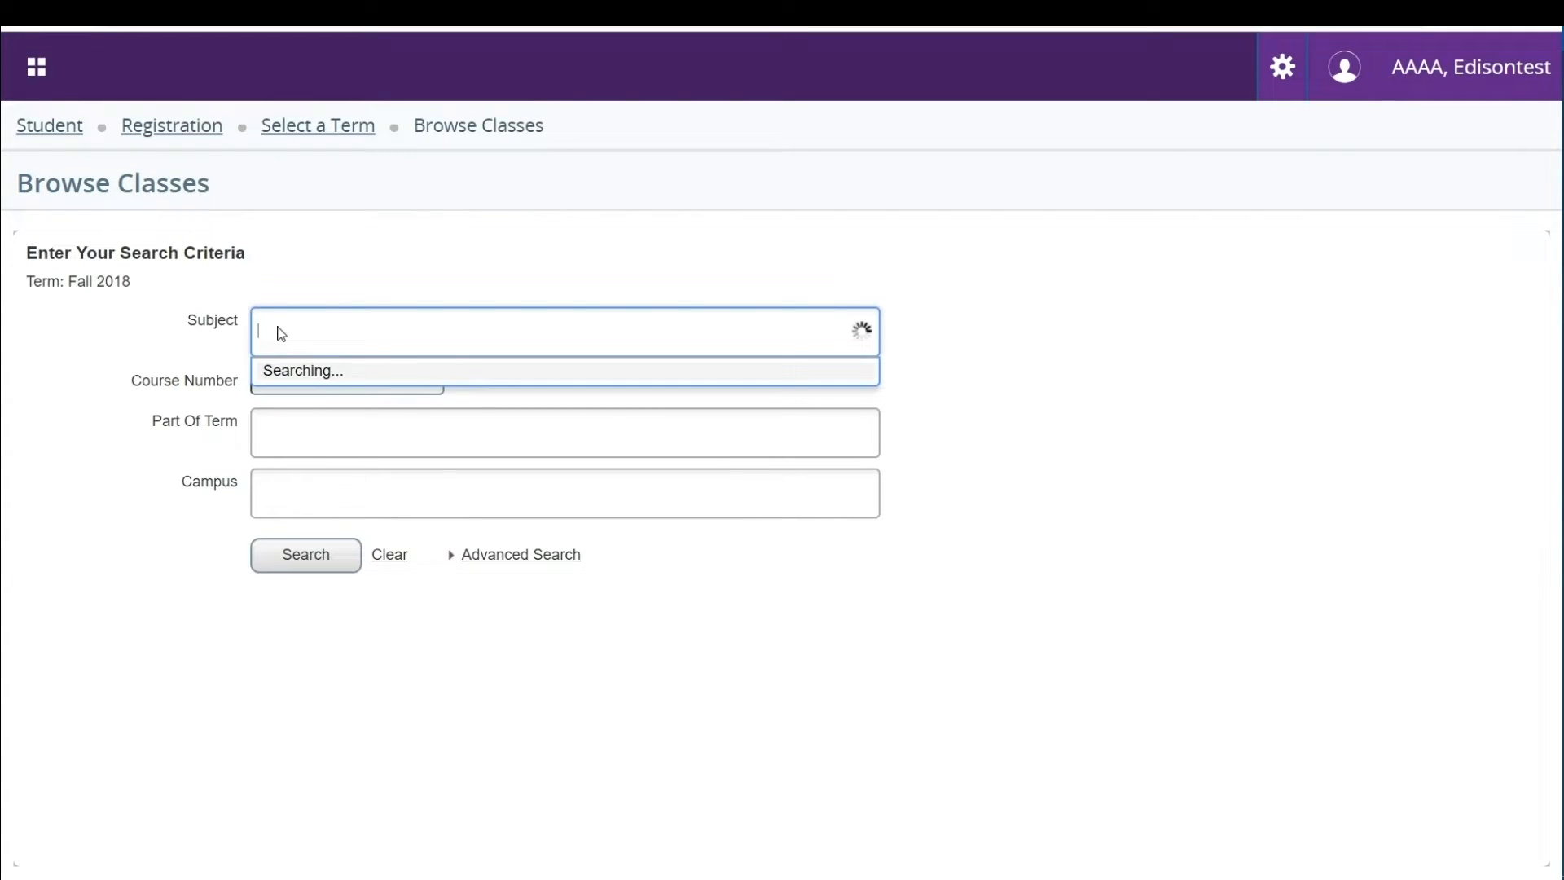
{"action": "type", "text": "EN"}
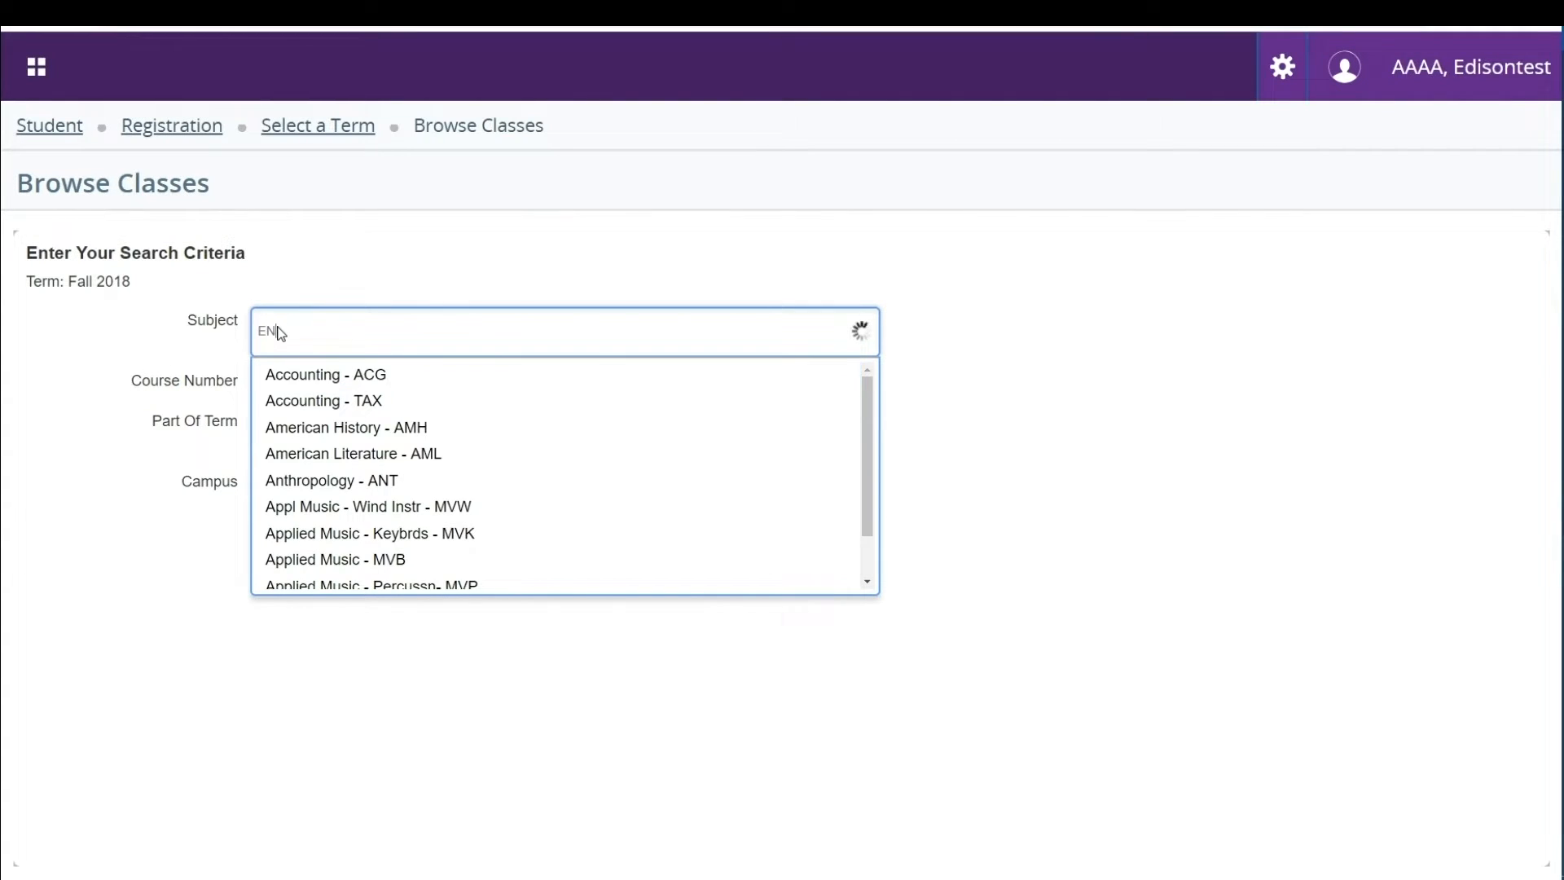
{"action": "type", "text": "EN"}
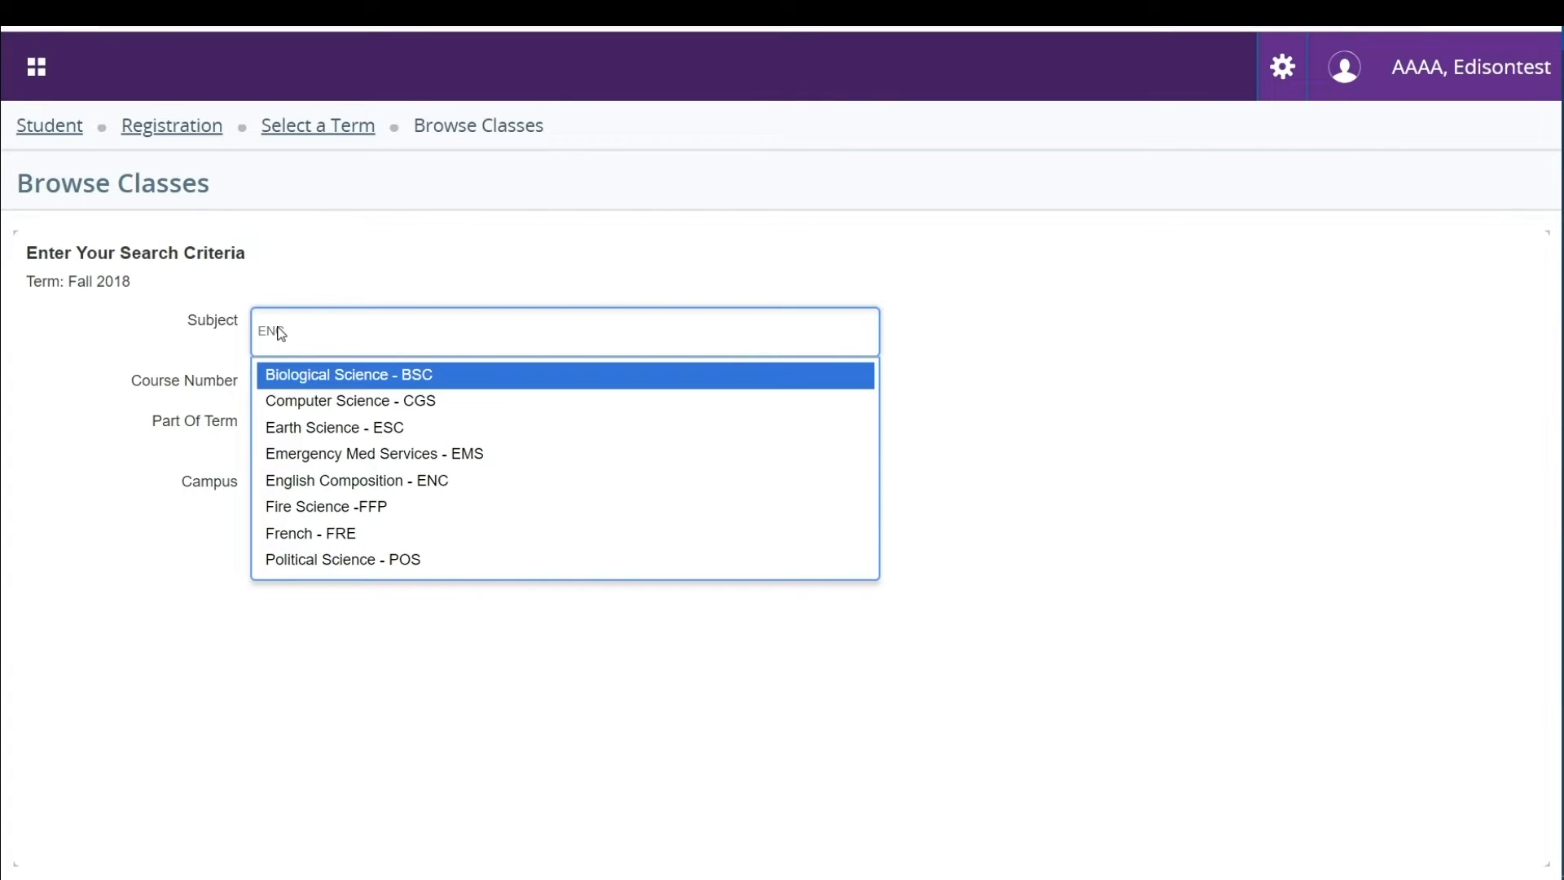
{"action": "mouse_move", "coordinate": [374, 453]}
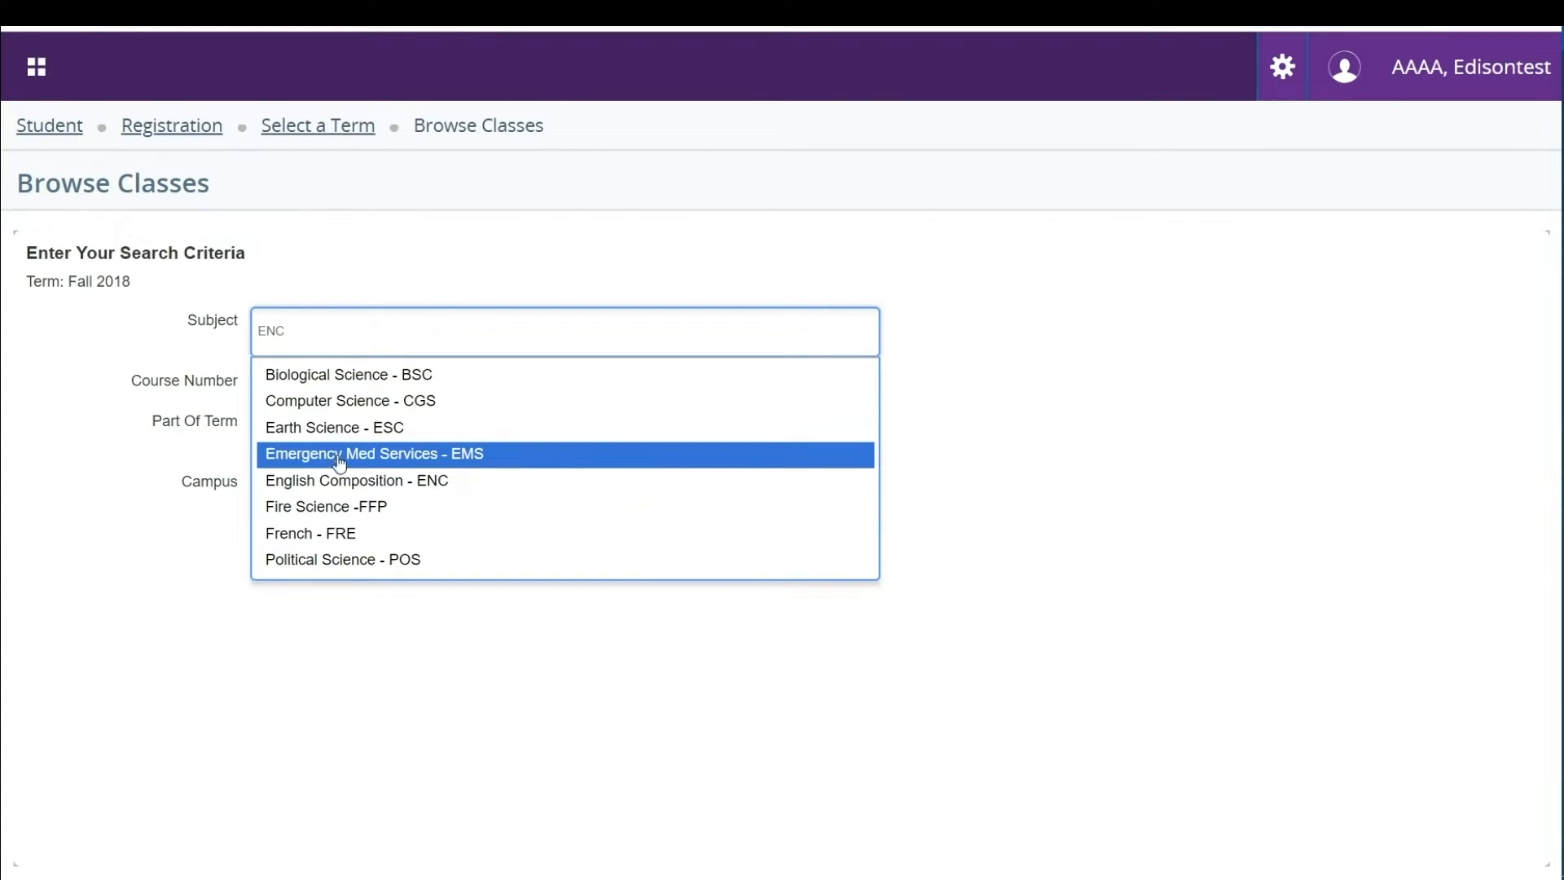
{"action": "left_click", "coordinate": [356, 480]}
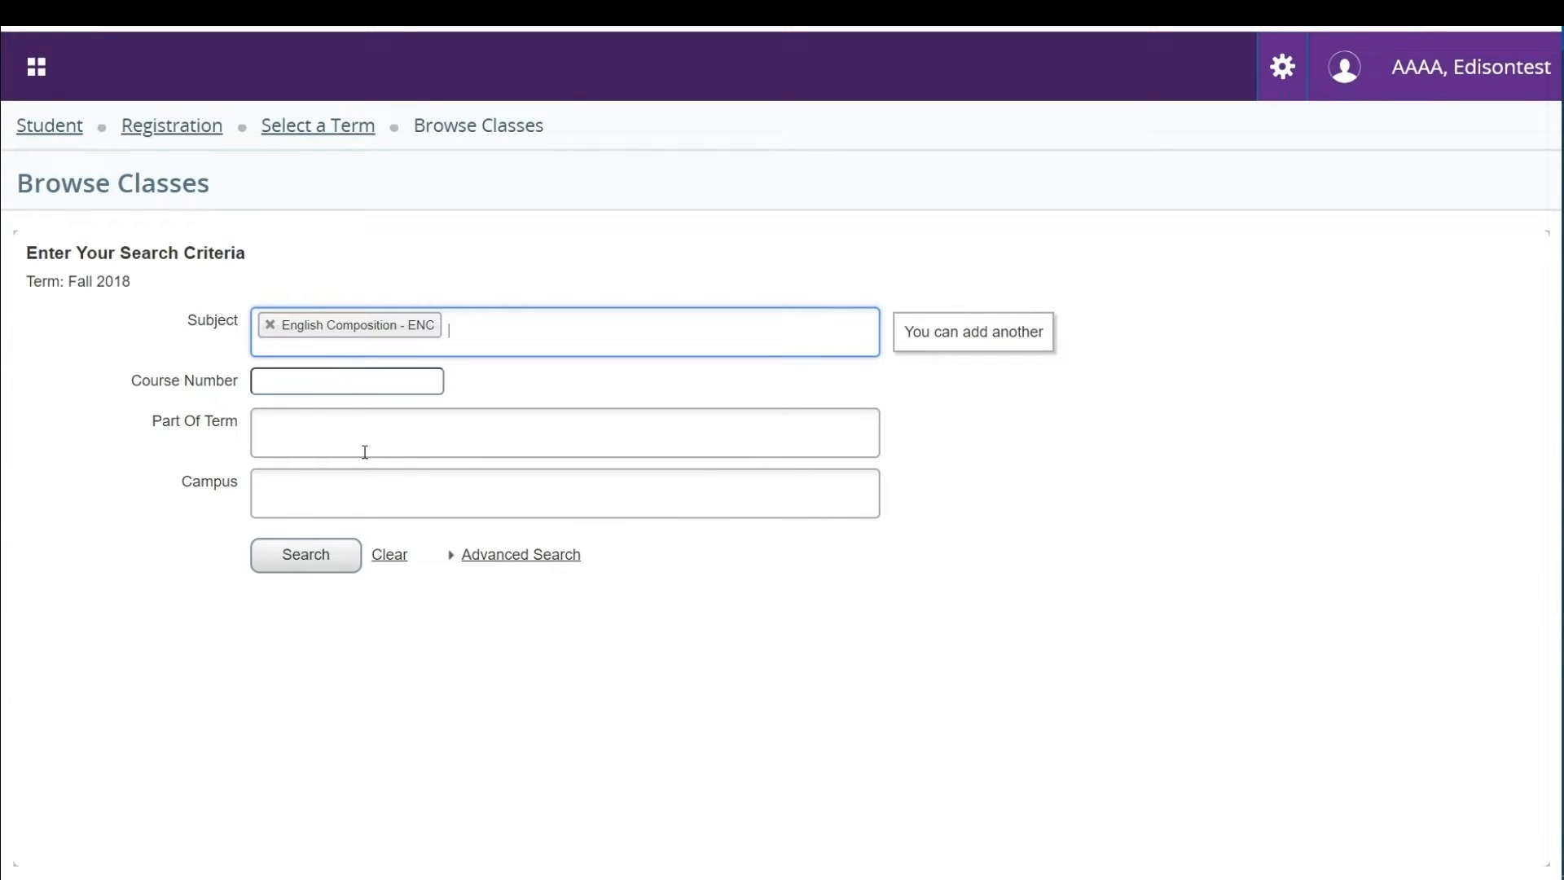
Add Psychology then remove it, and add Mathematics as the second search subject.
{"action": "type", "text": "Psychology - PSY Mathematics - MAC"}
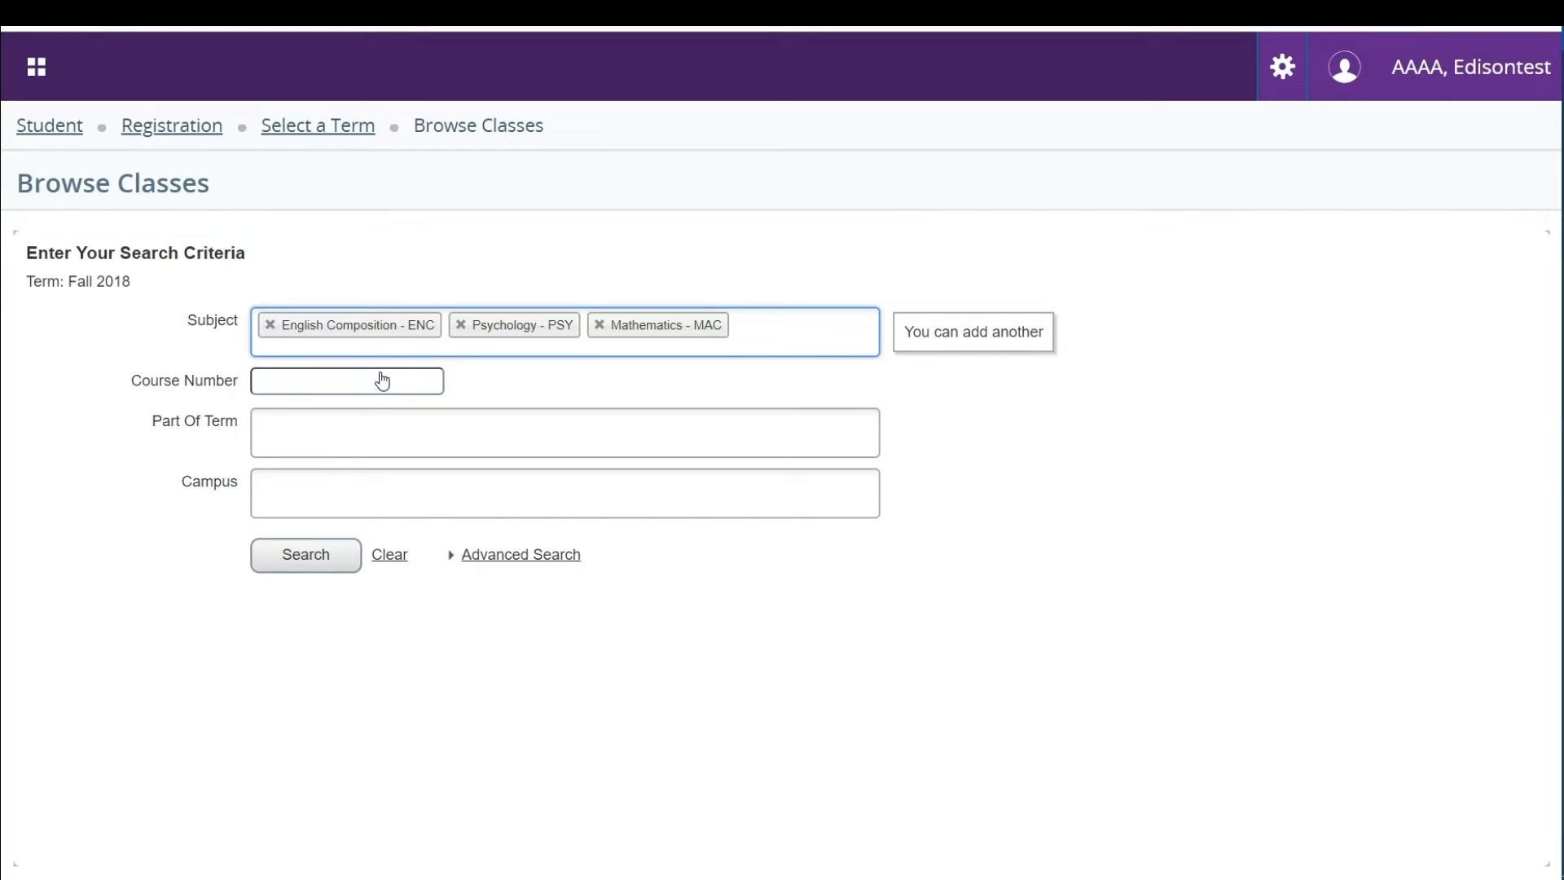
{"action": "left_click", "coordinate": [788, 332]}
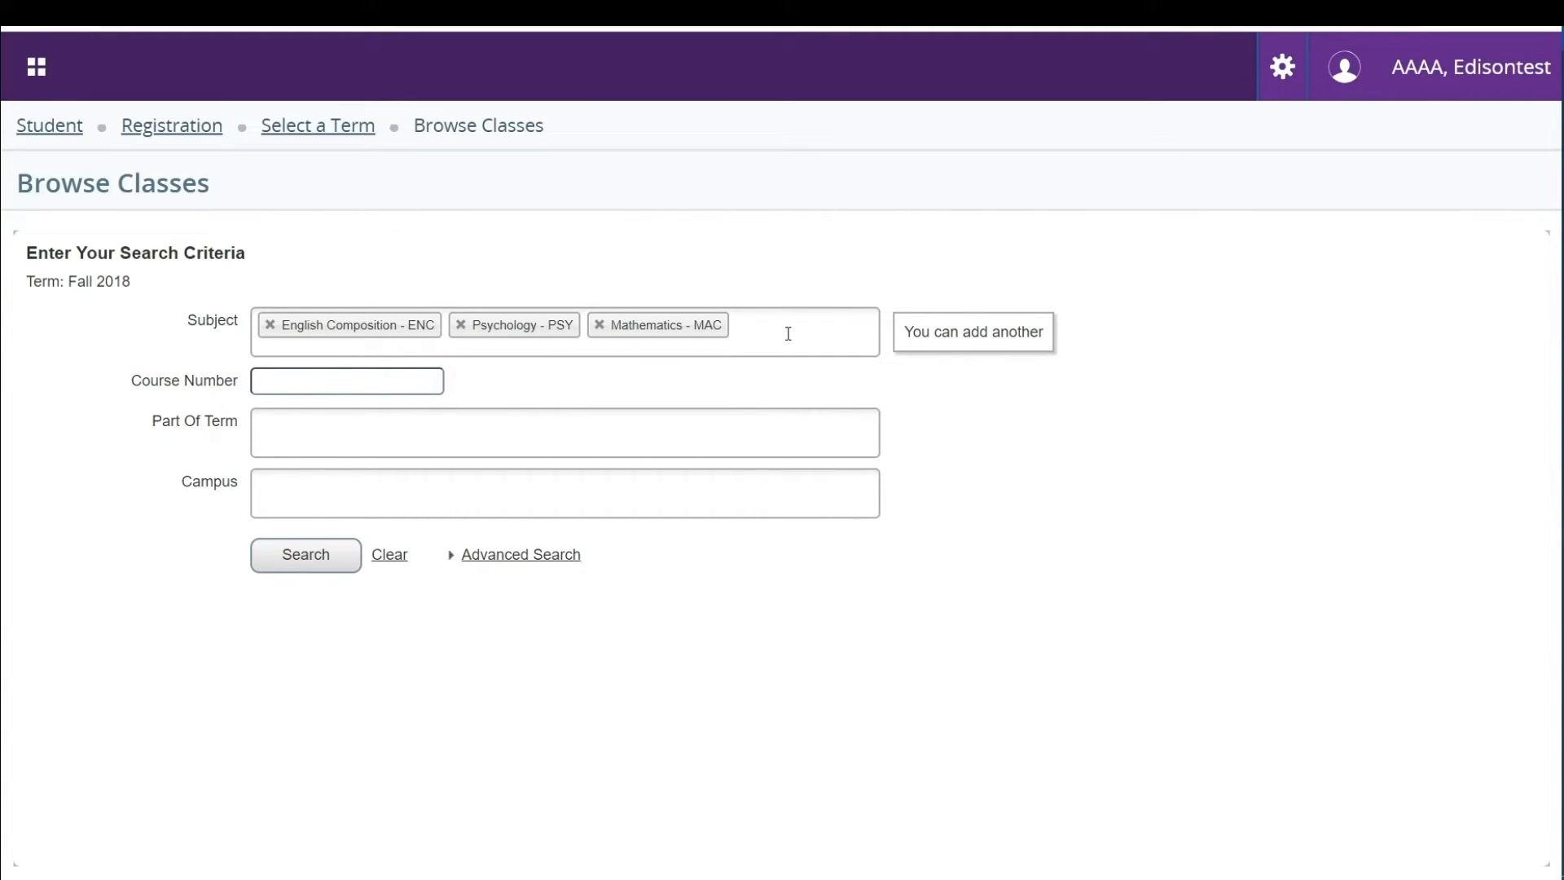
{"action": "left_click", "coordinate": [461, 324]}
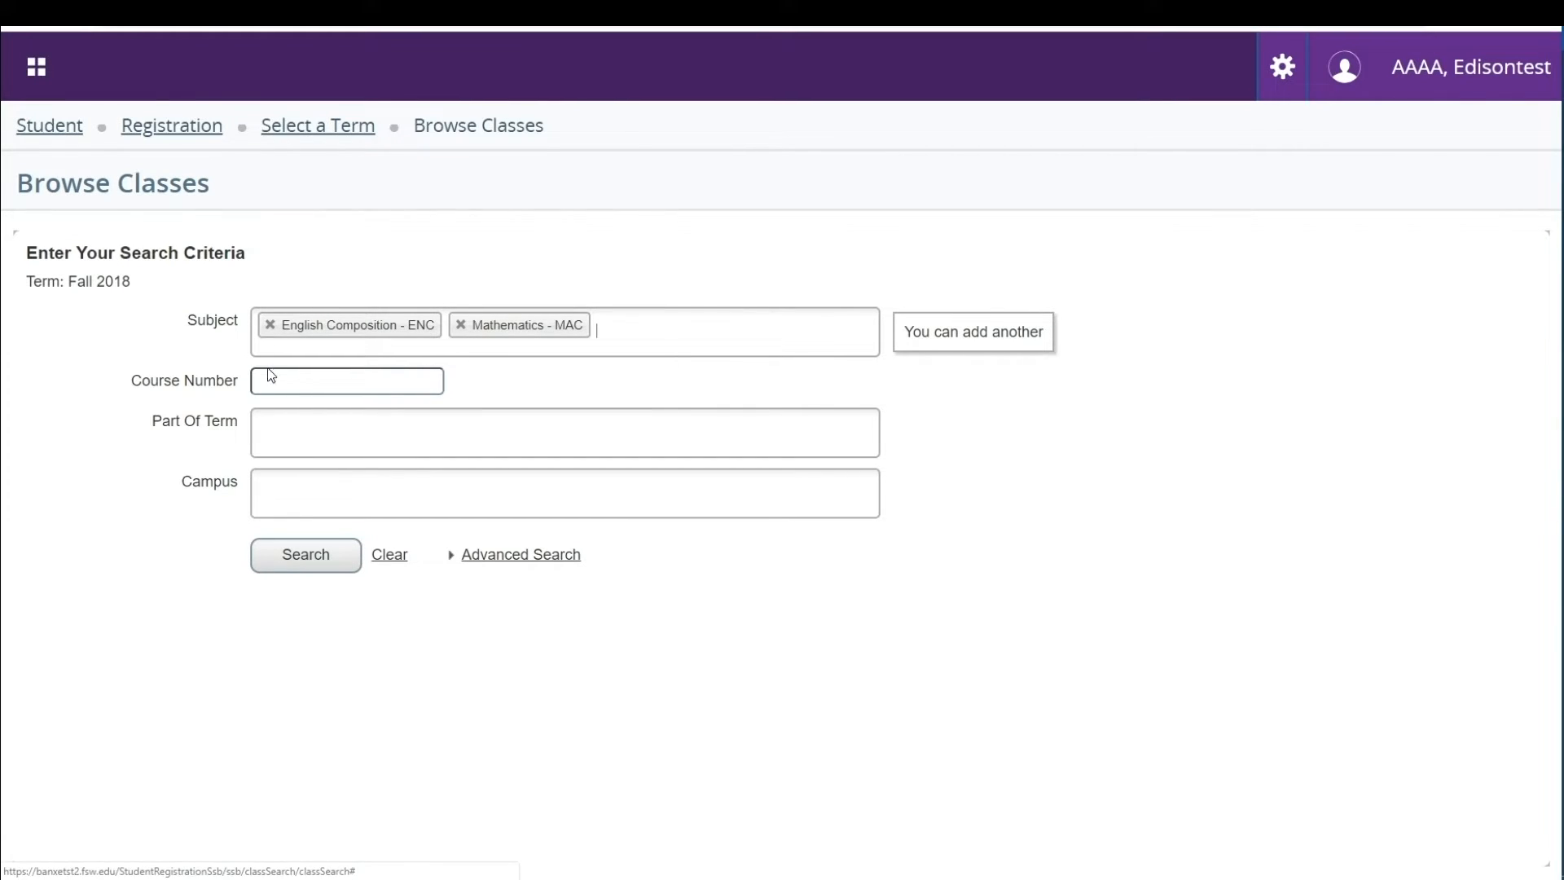
{"action": "type", "text": "2012"}
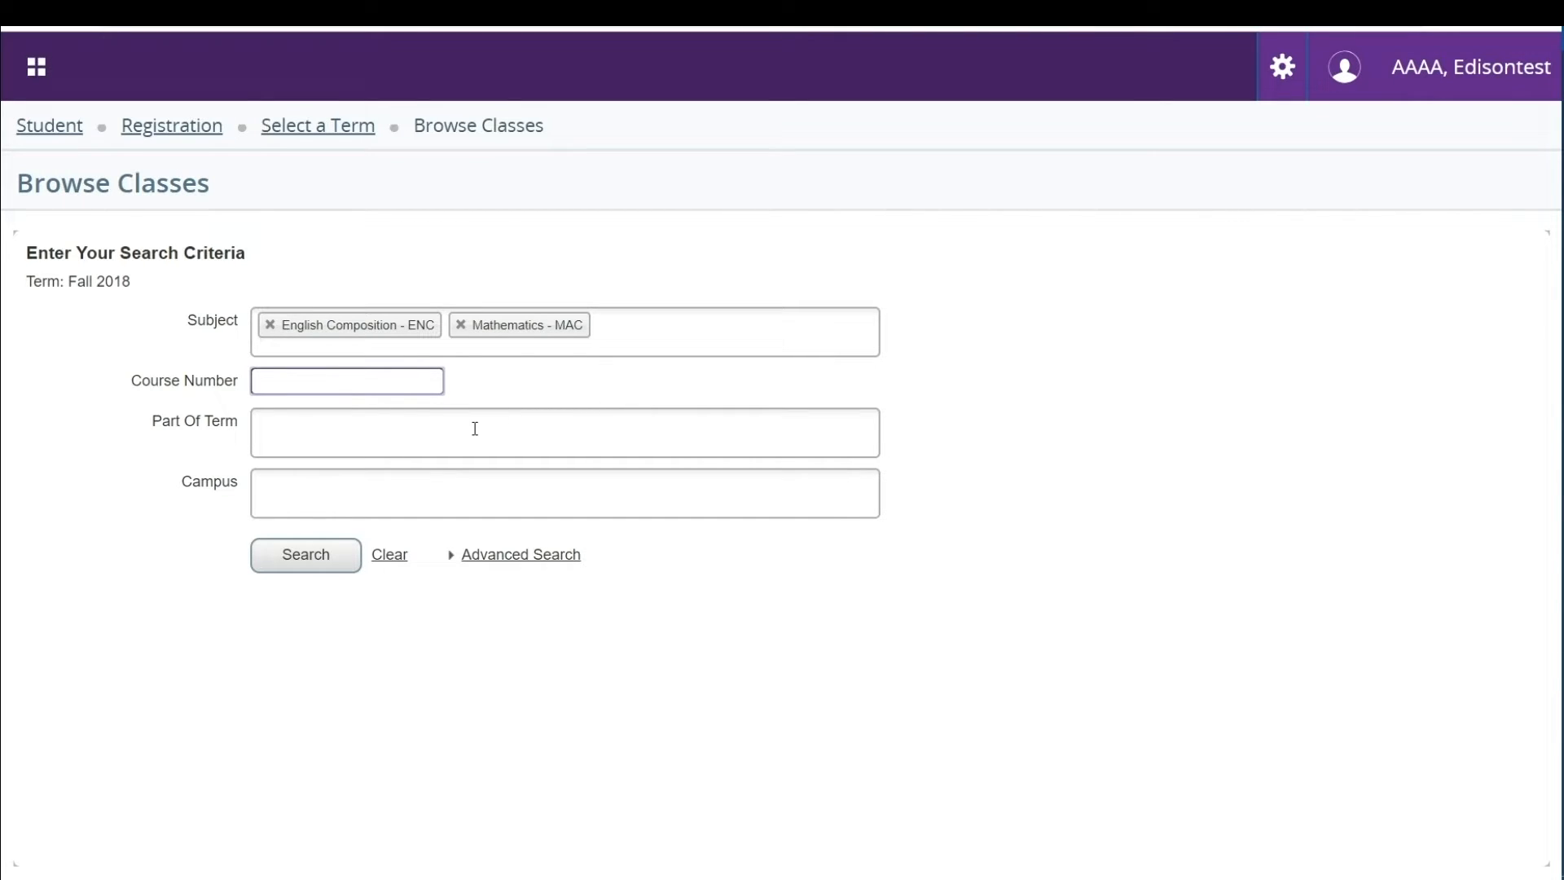
{"action": "left_click", "coordinate": [564, 431]}
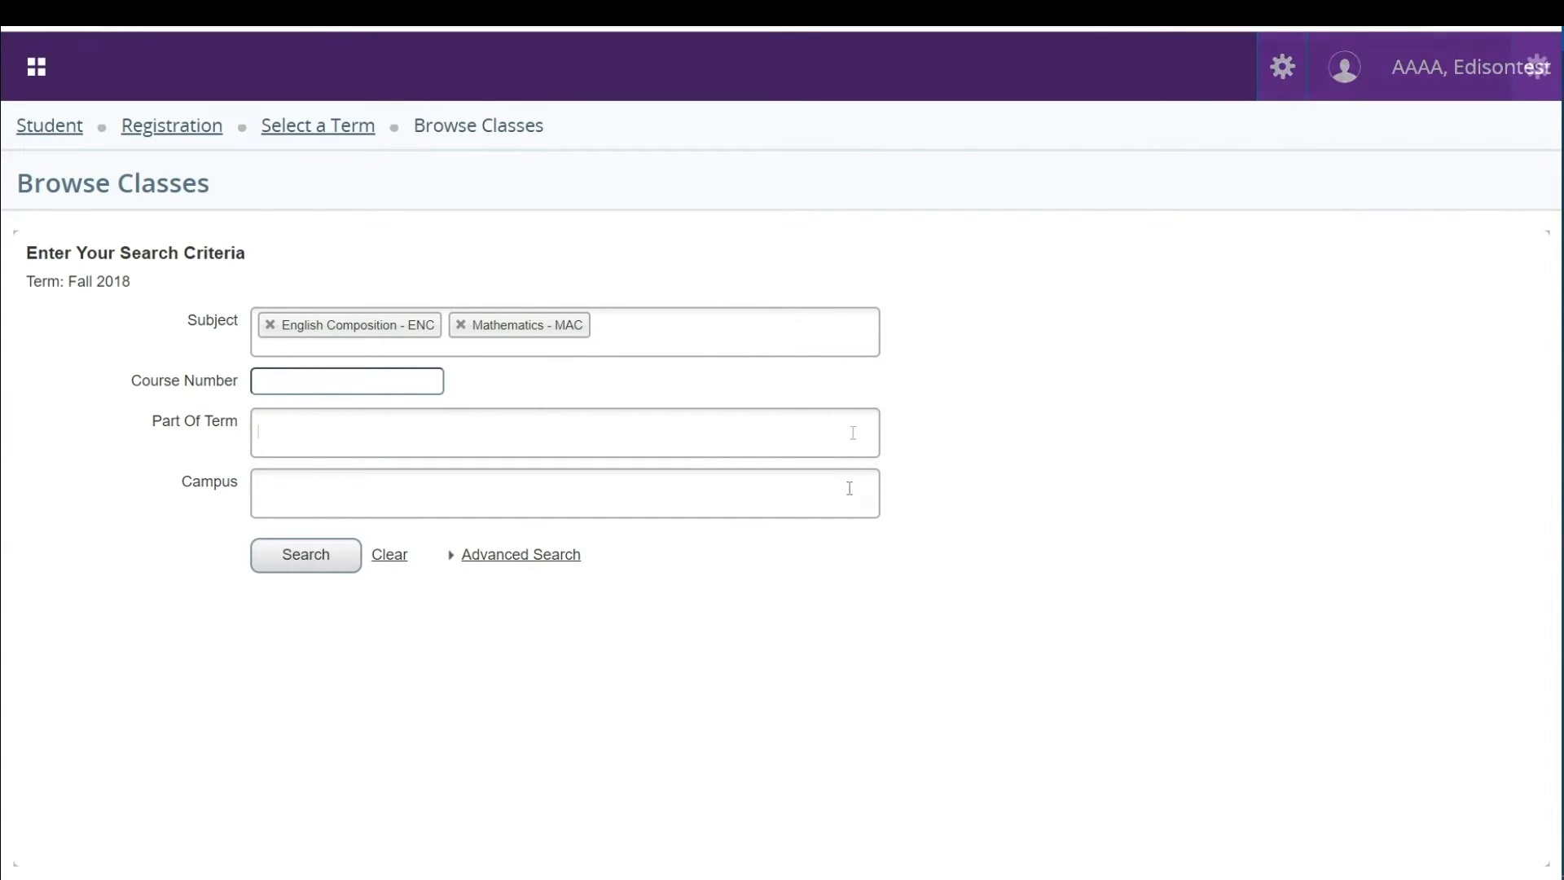
{"action": "left_click", "coordinate": [563, 431]}
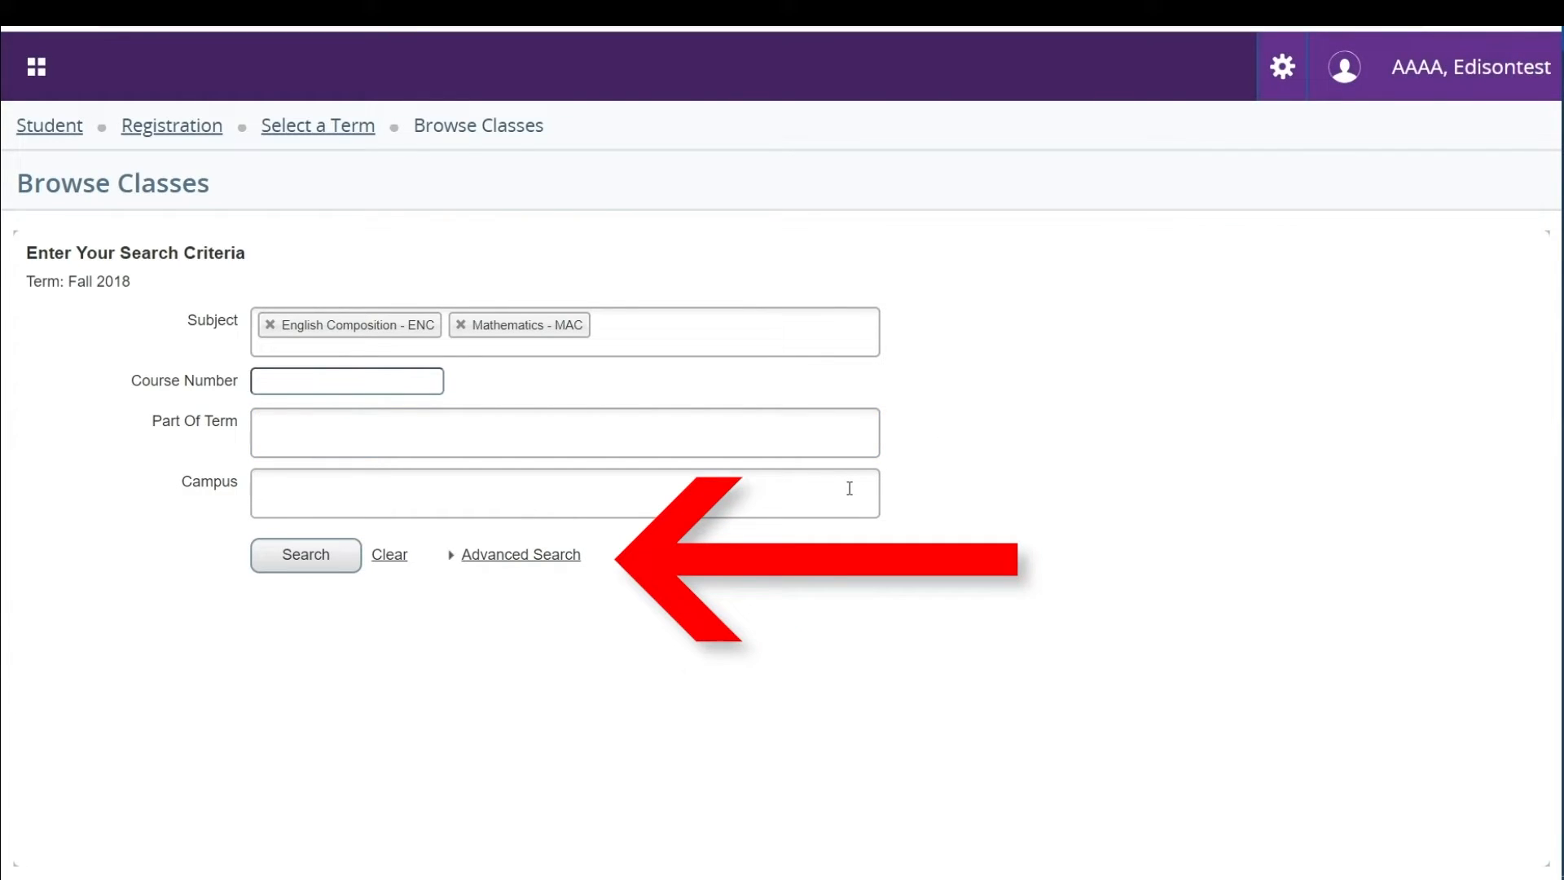
{"action": "mouse_move", "coordinate": [520, 551]}
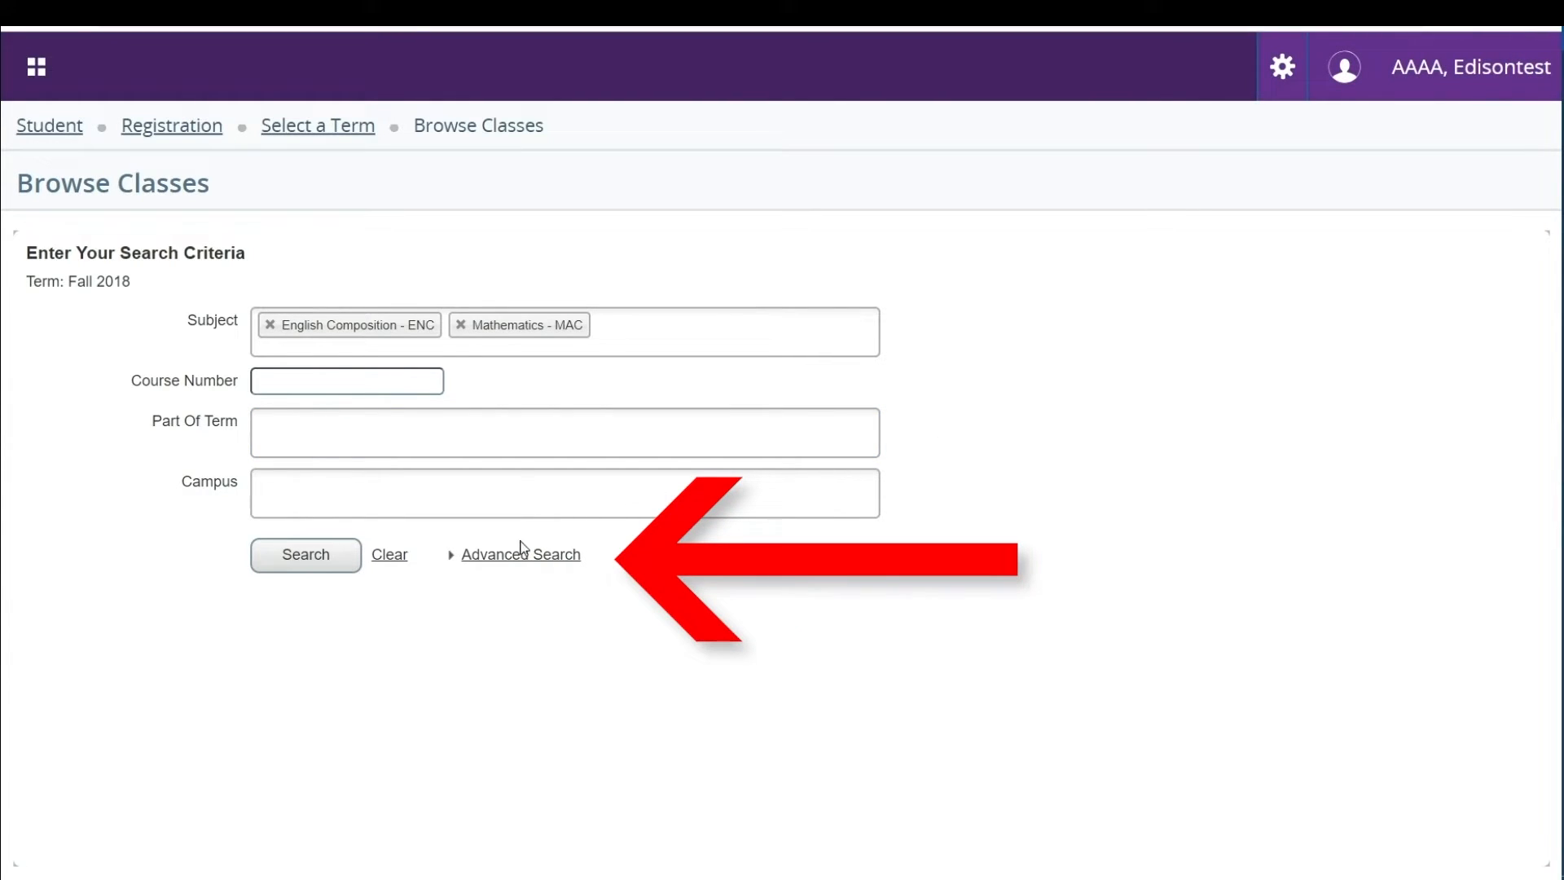
Expand Advanced Search and remove the English Composition and Mathematics subject tags.
{"action": "left_click", "coordinate": [519, 554]}
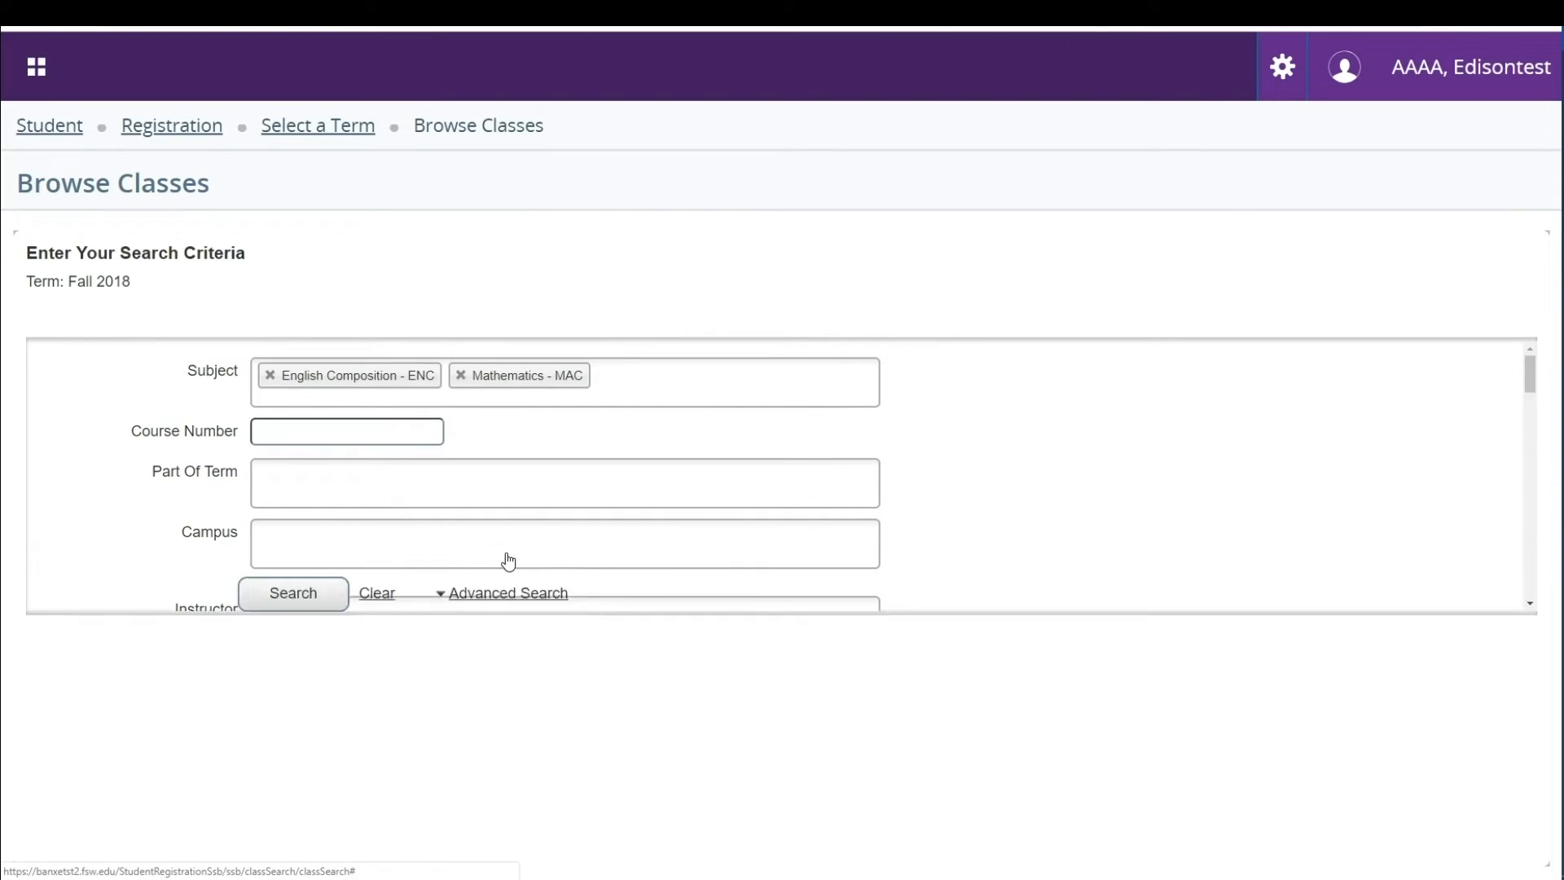
{"action": "left_click", "coordinate": [269, 375]}
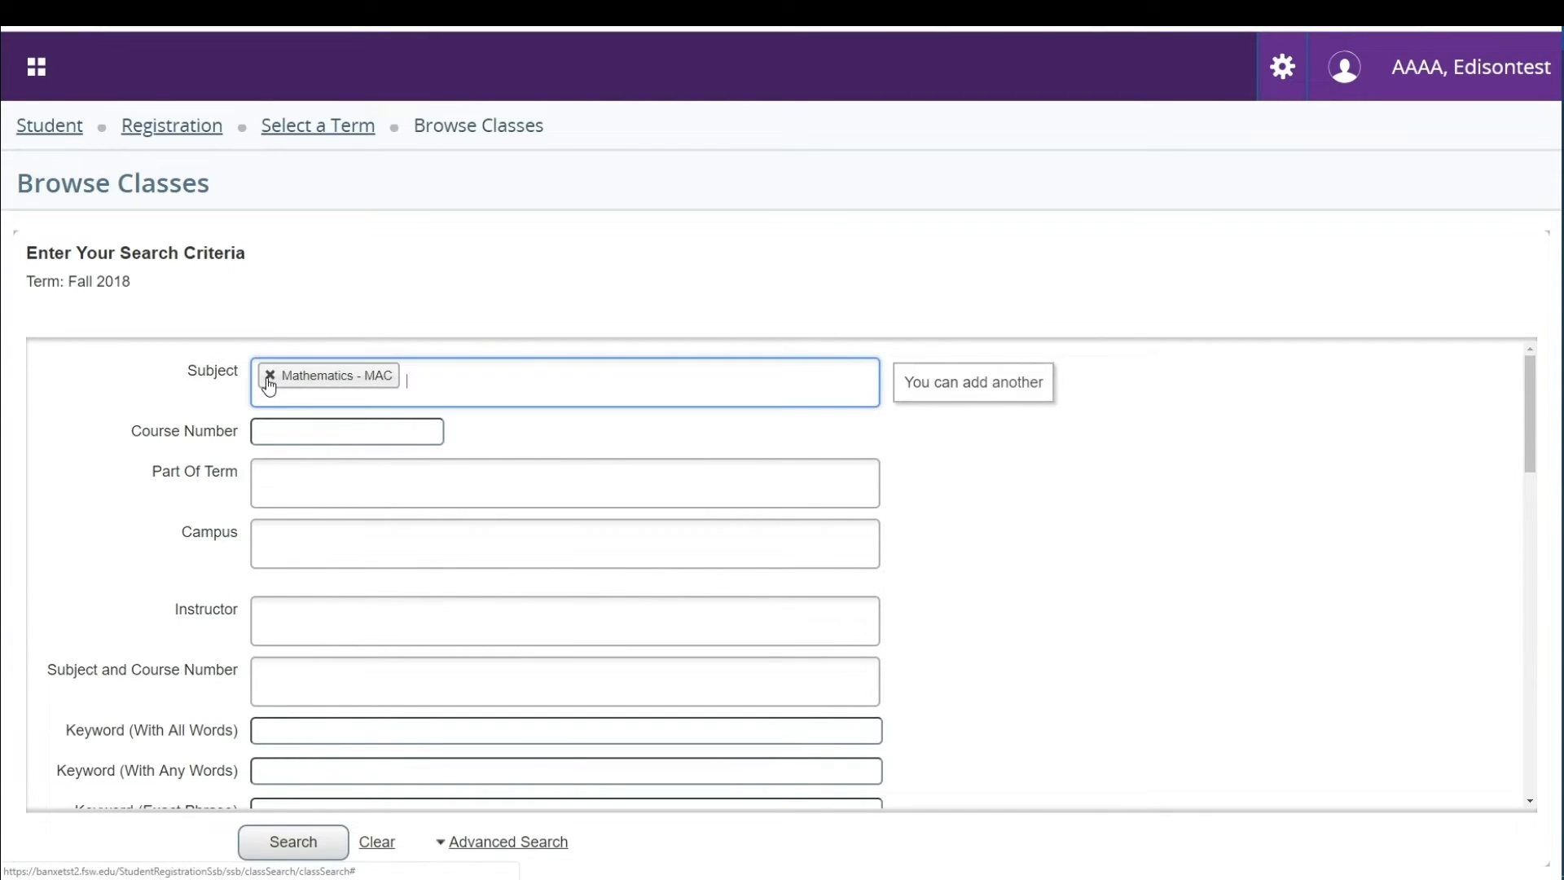
{"action": "left_click", "coordinate": [268, 382]}
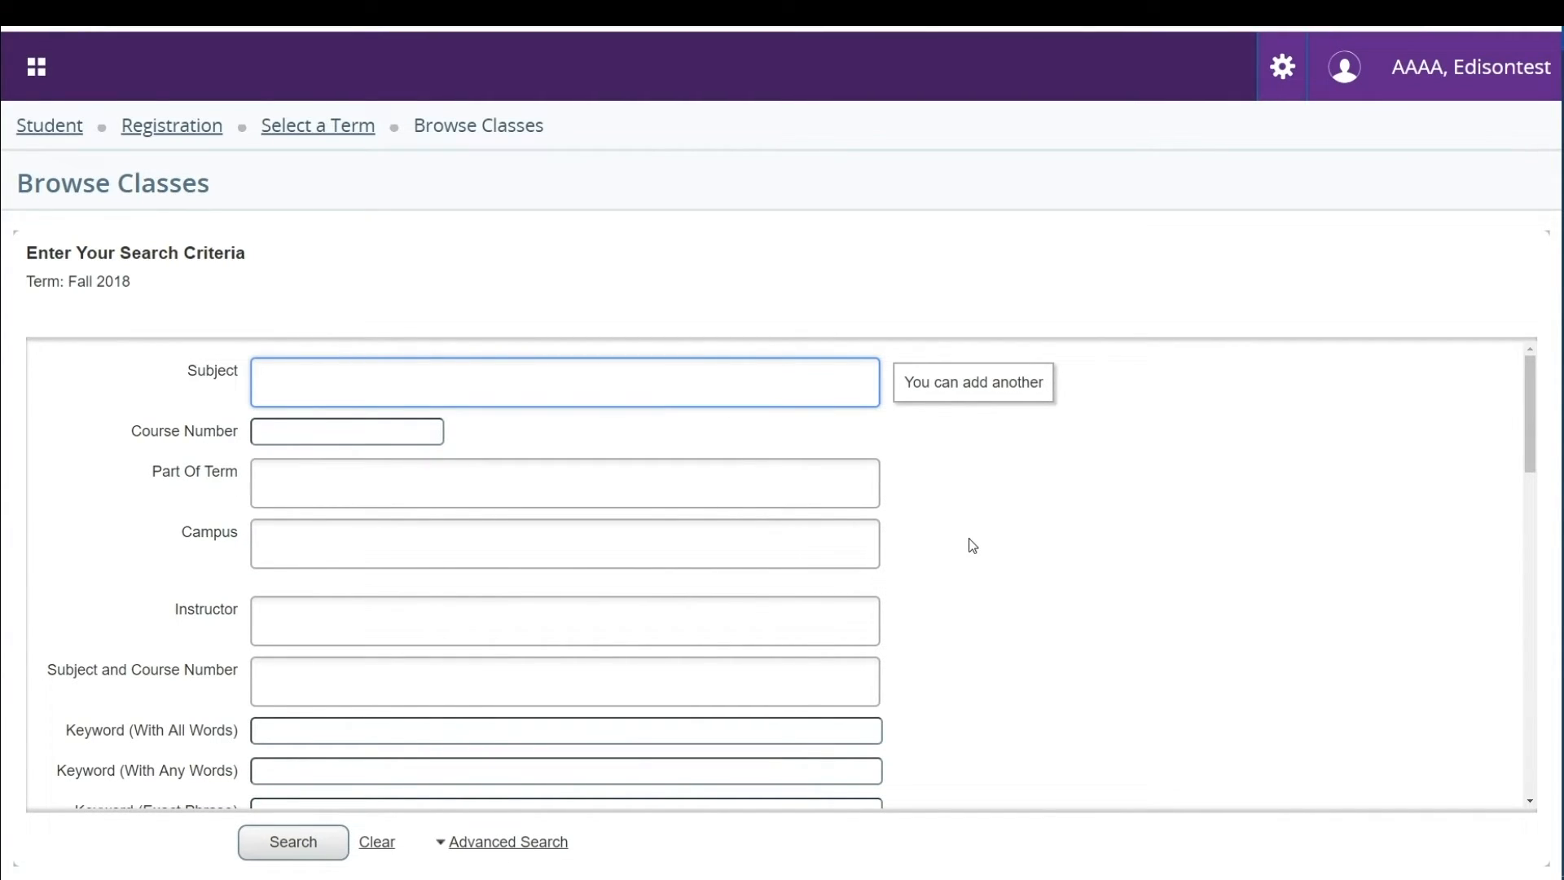
{"action": "scroll", "scroll_direction": "down", "scroll_amount": 3}
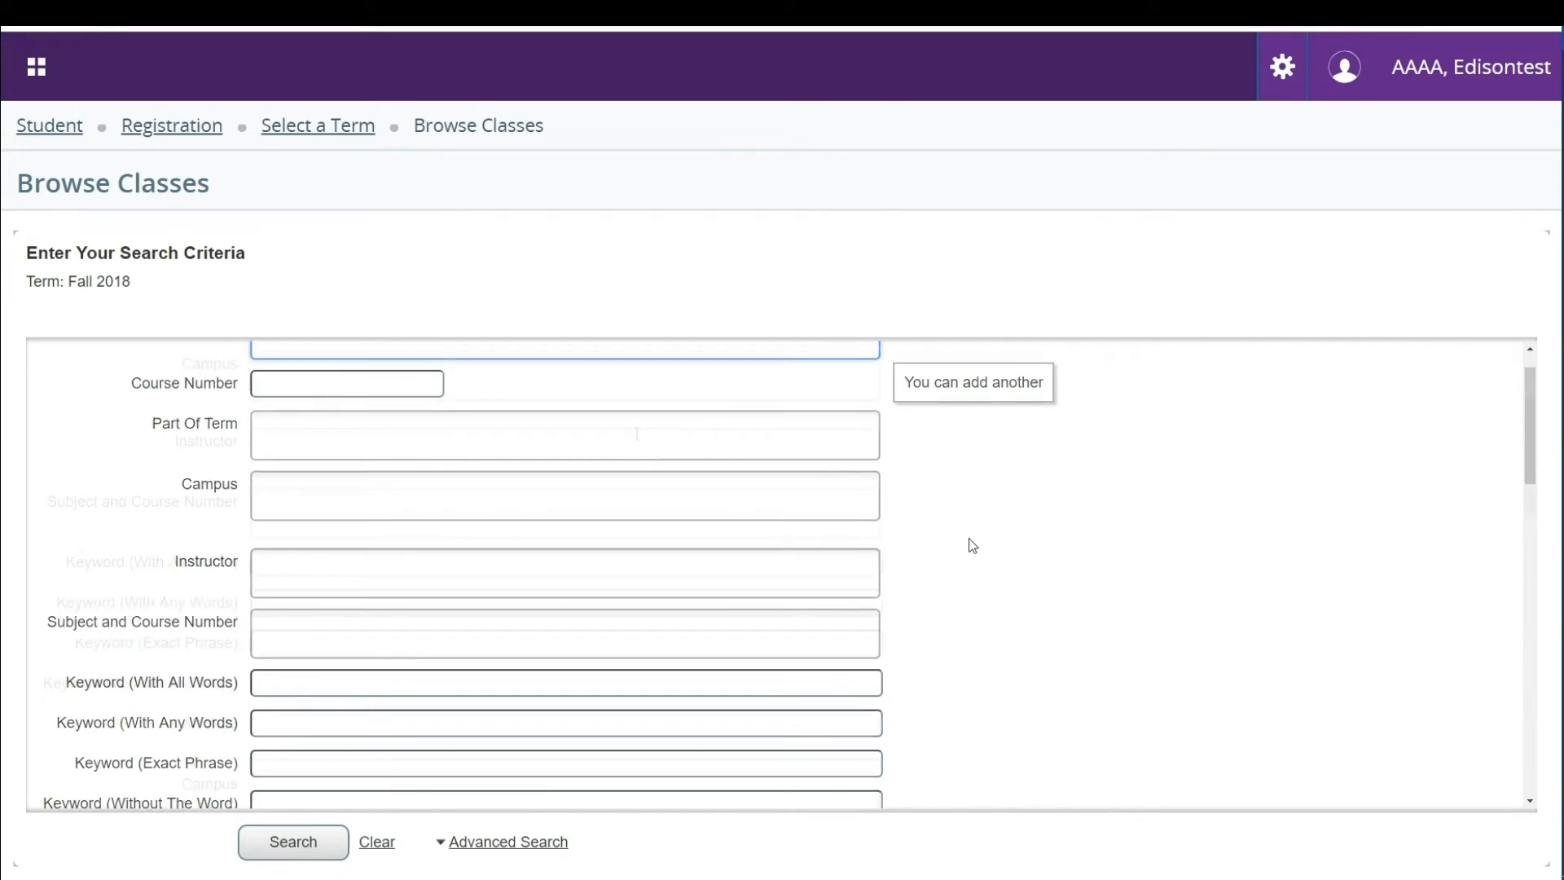
{"action": "left_click", "coordinate": [564, 451]}
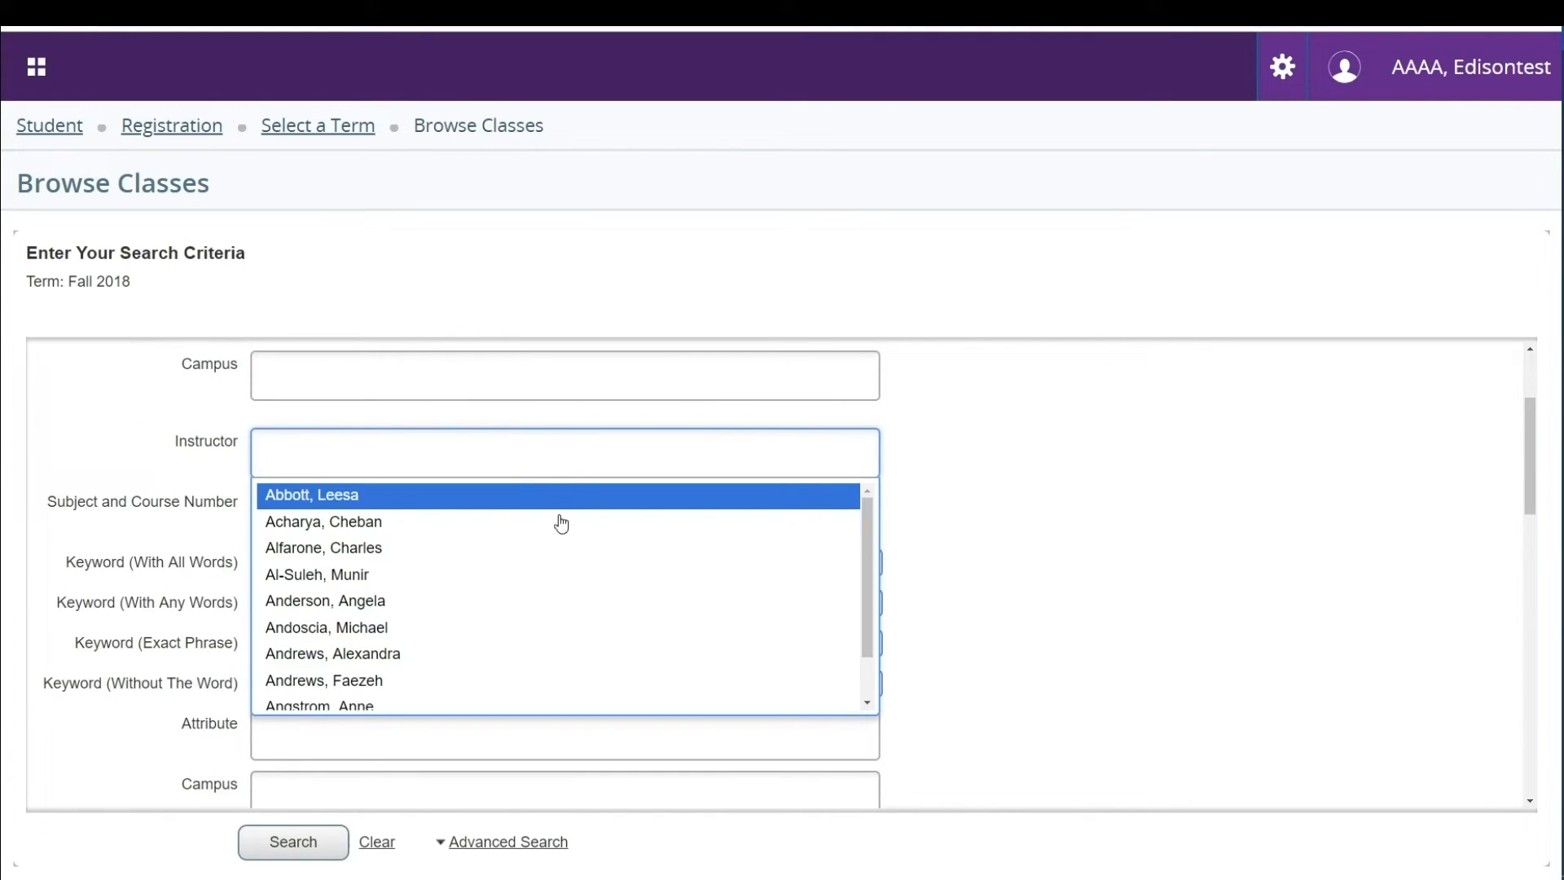
{"action": "left_click", "coordinate": [311, 495]}
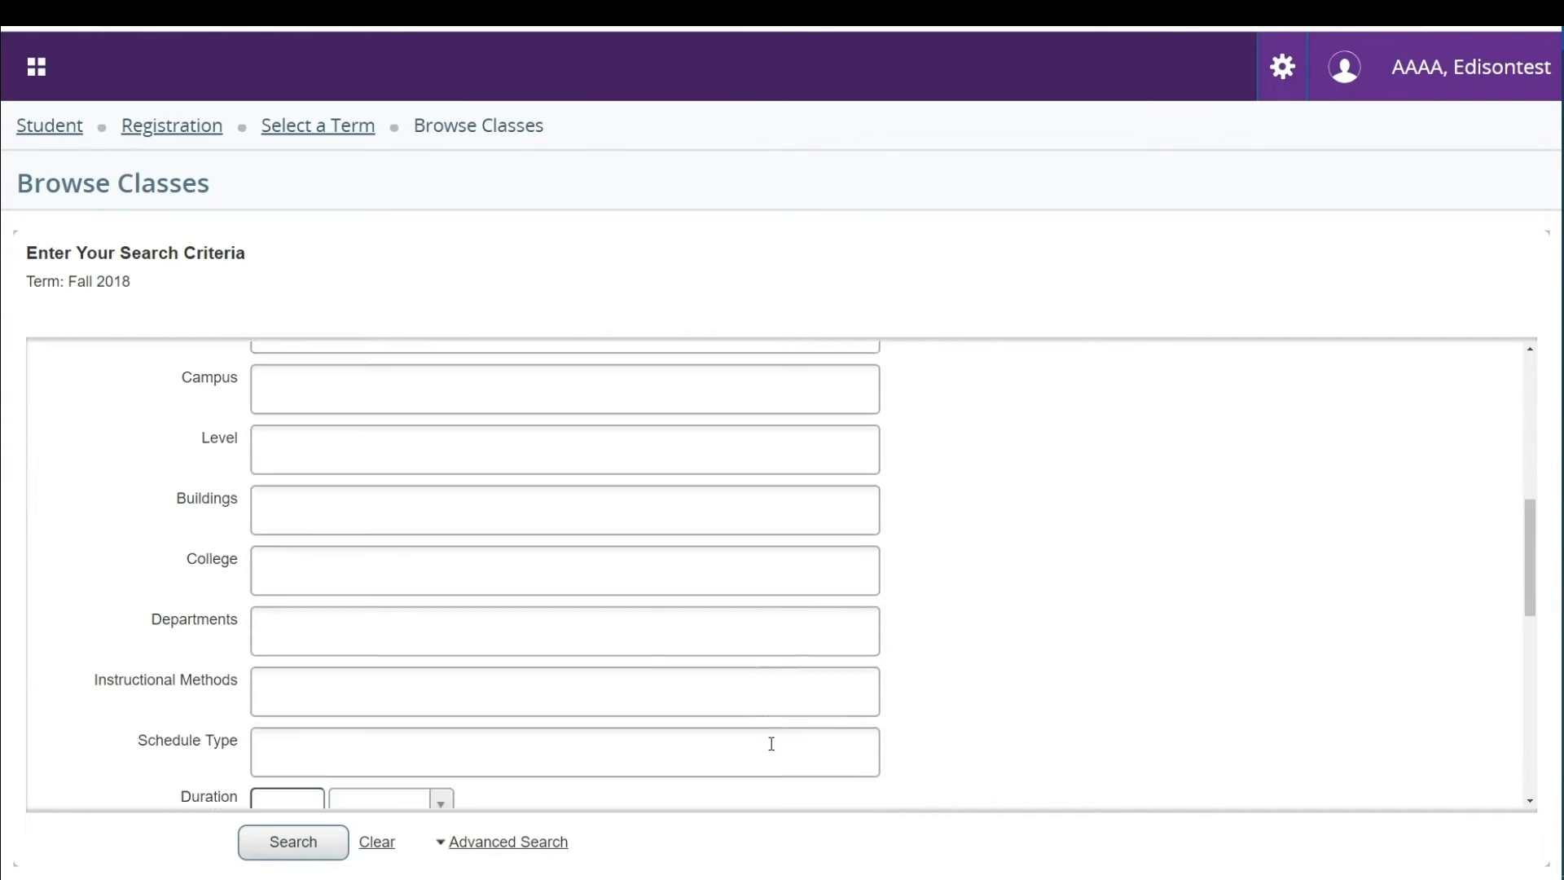
{"action": "scroll", "scroll_direction": "down", "scroll_amount": 3}
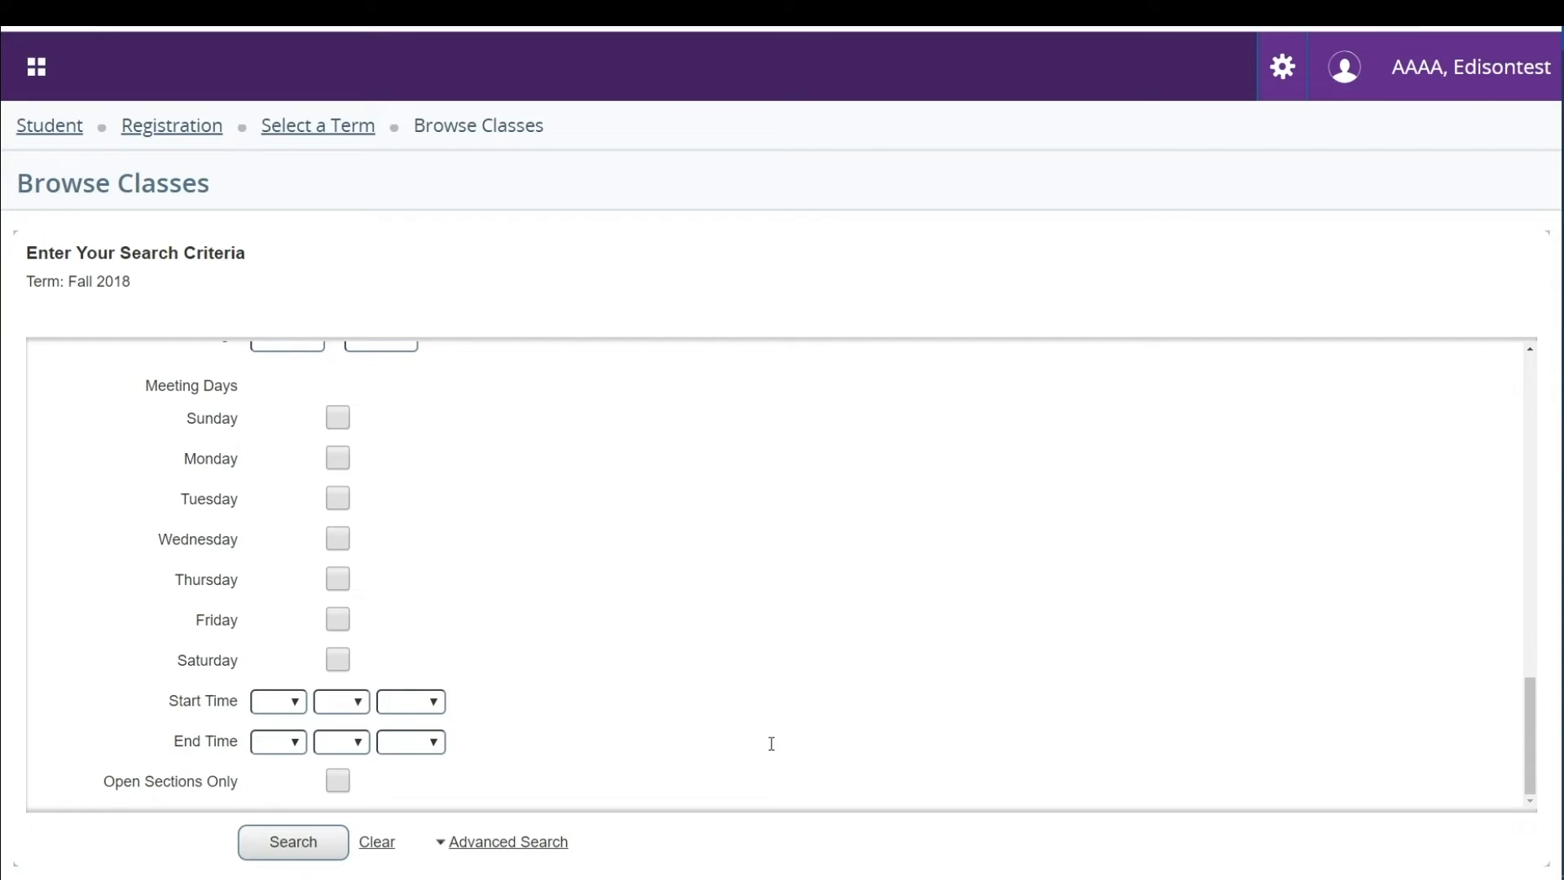
{"action": "left_click", "coordinate": [337, 780]}
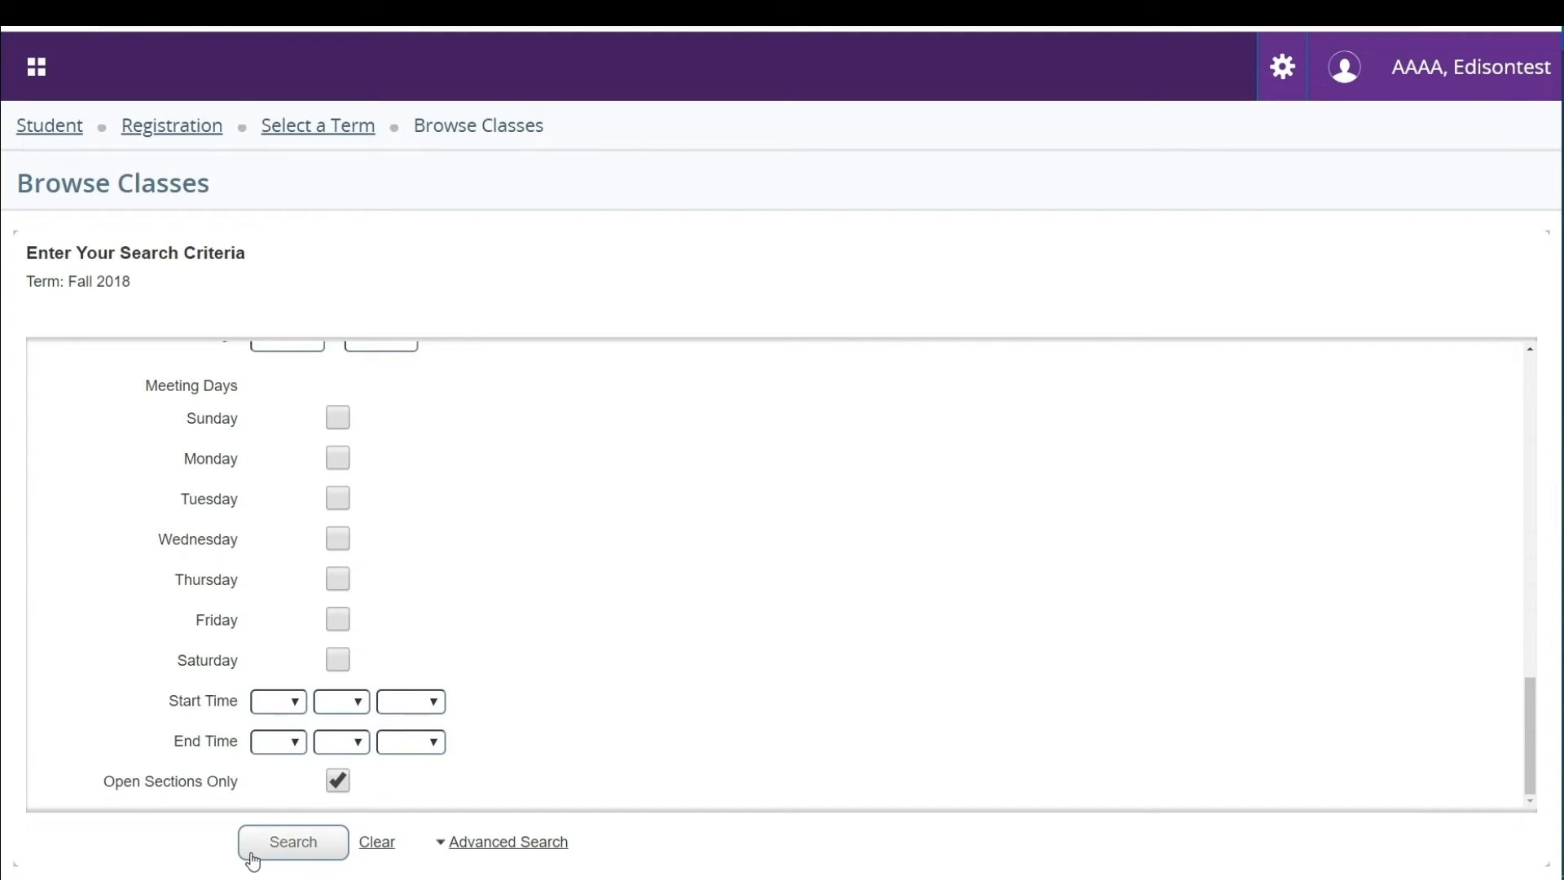
{"action": "left_click", "coordinate": [292, 840]}
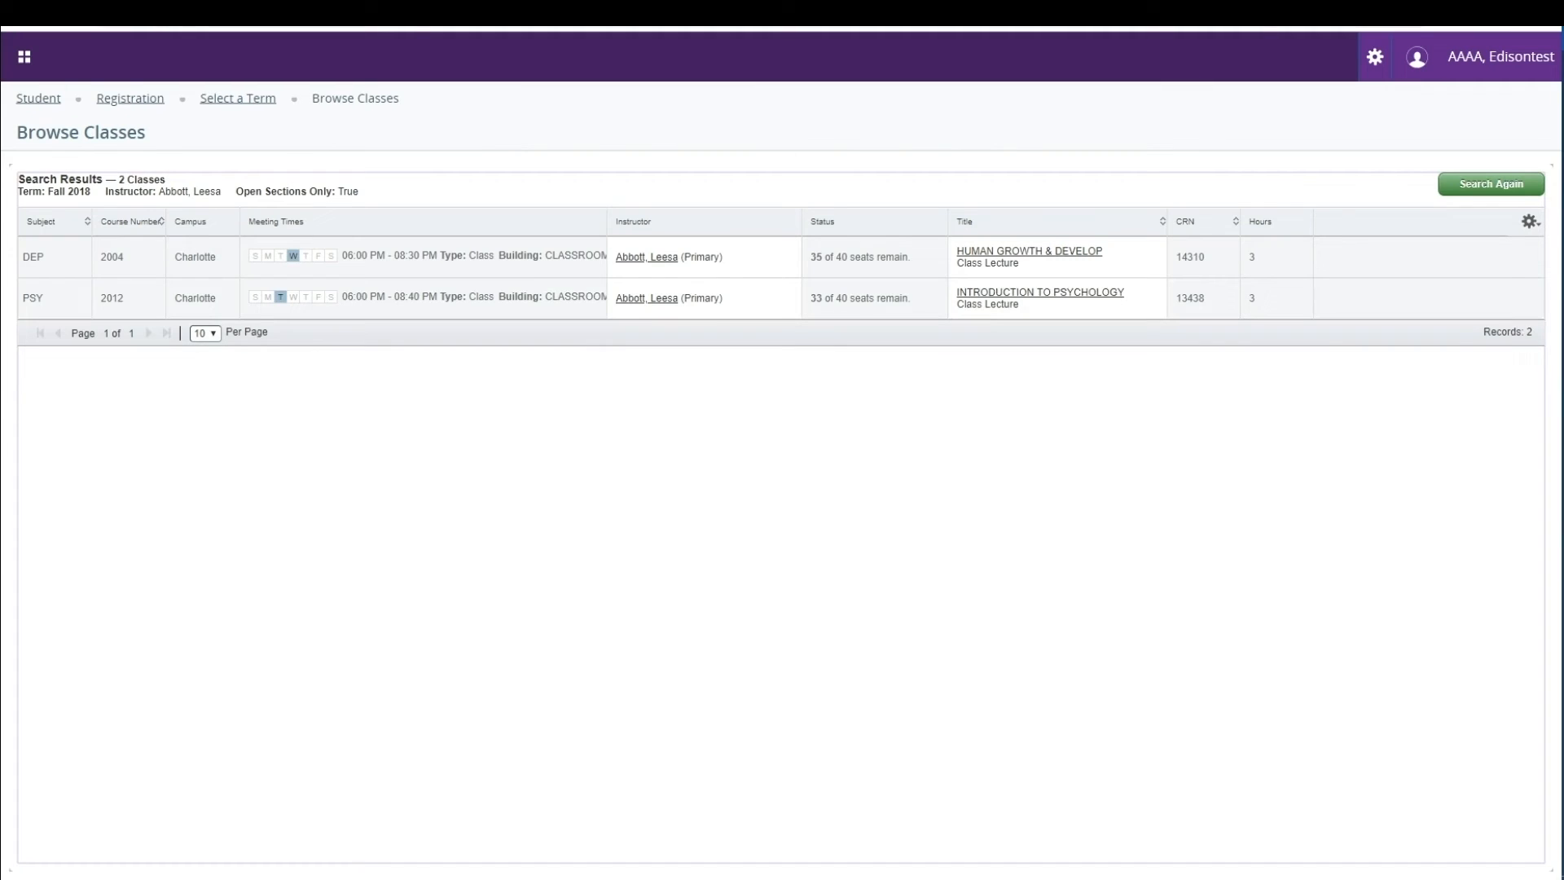